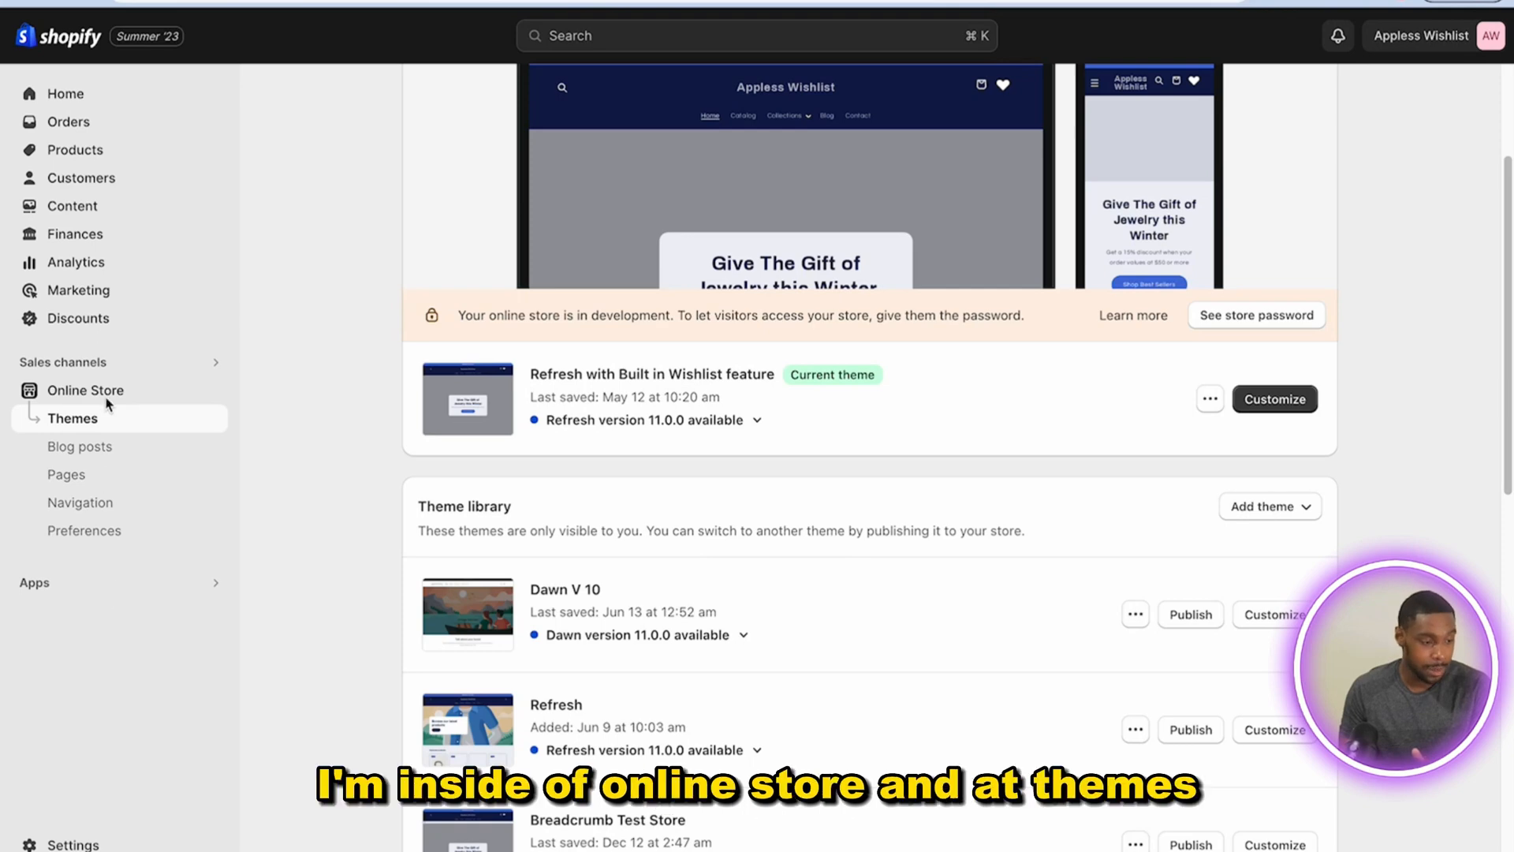
mouse_move(475, 485)
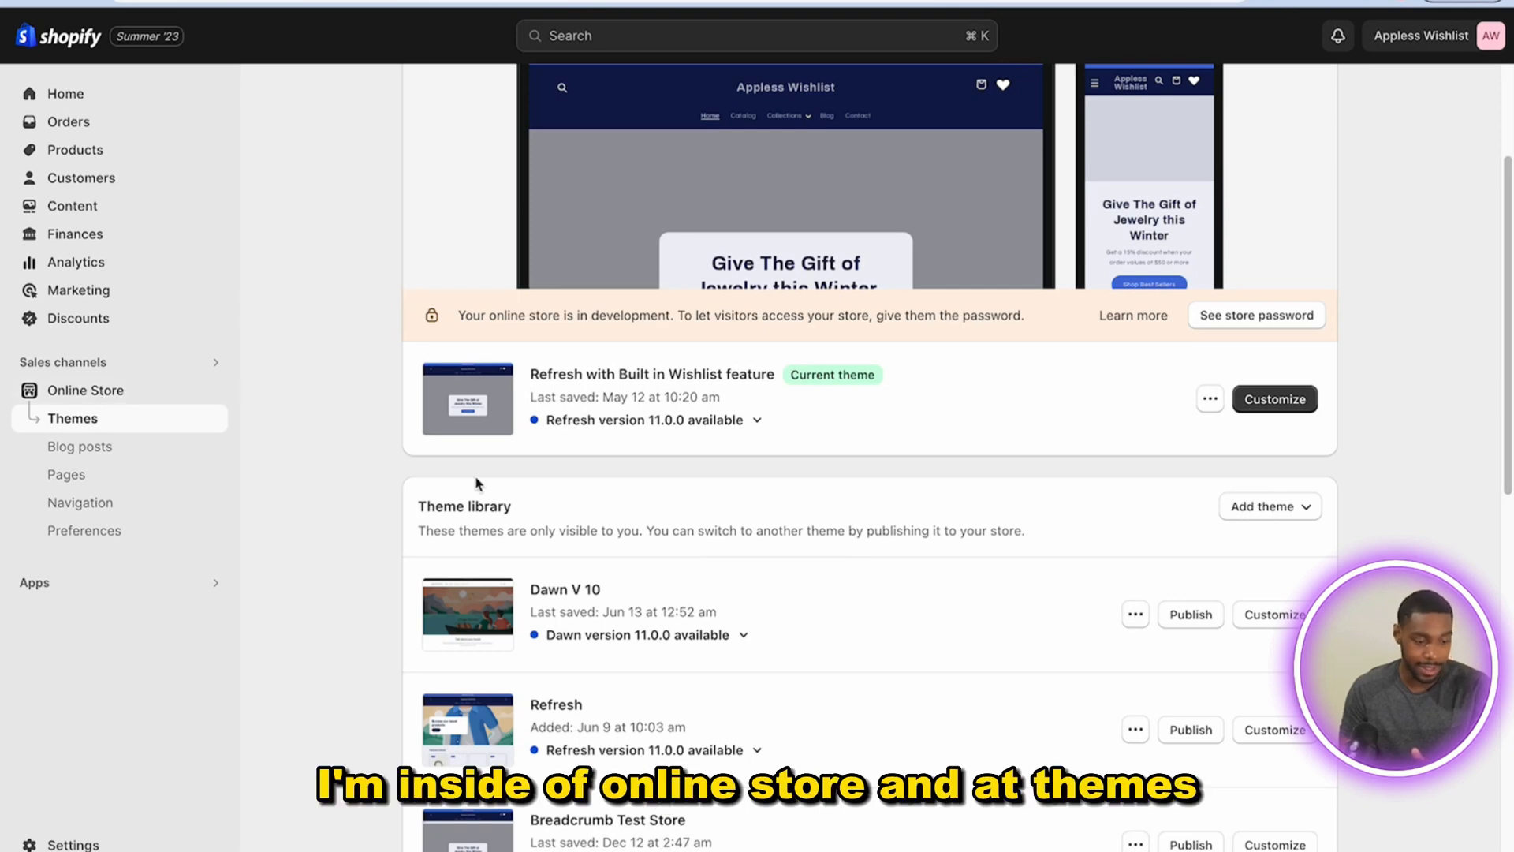
Scroll the Themes page down to Dawn V 10 in the theme library
scroll(down, 3)
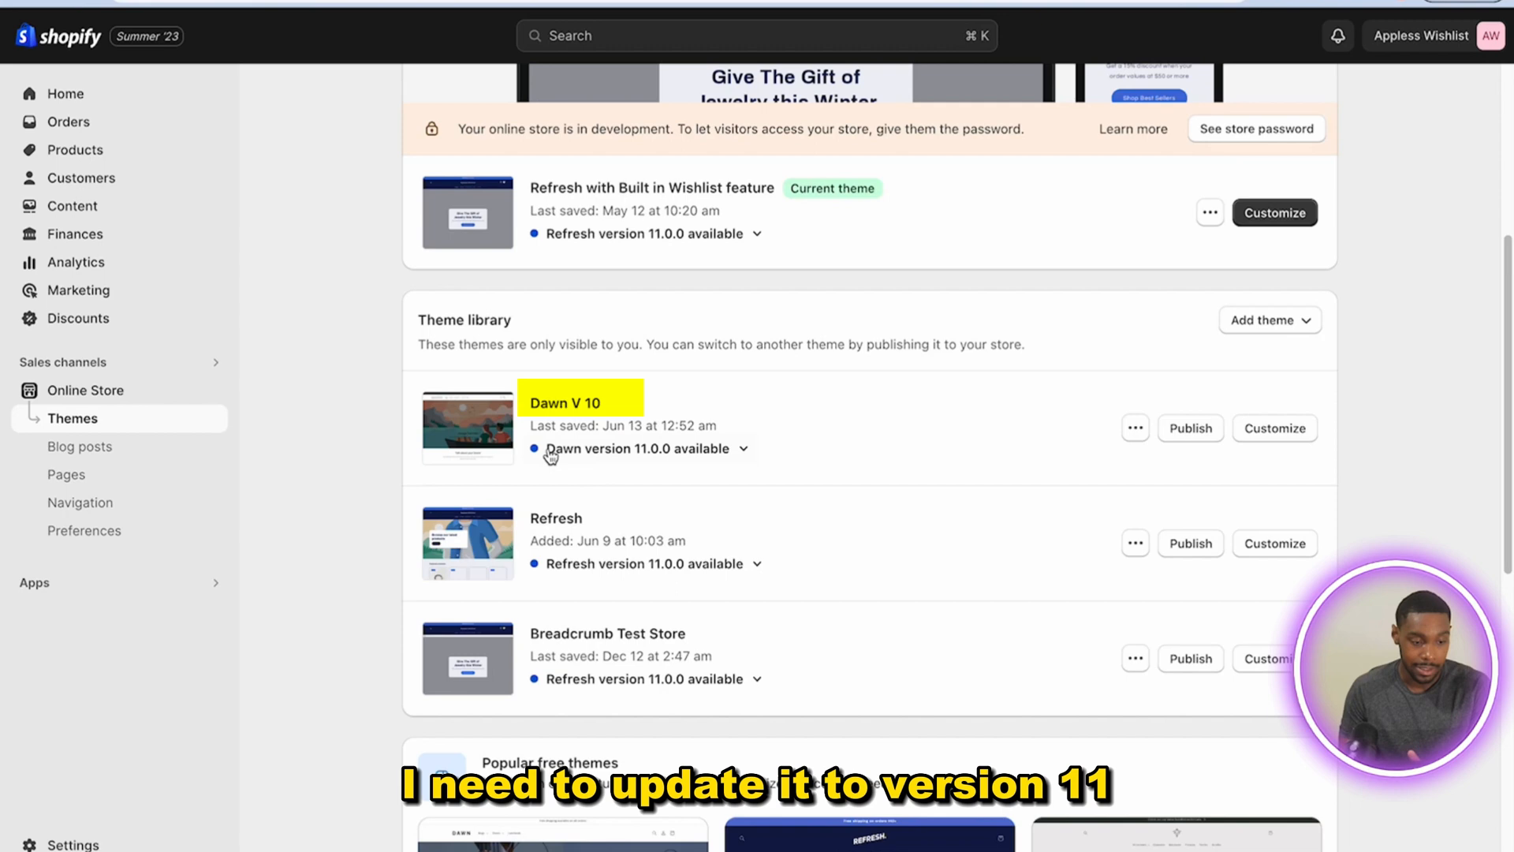
mouse_move(1097, 445)
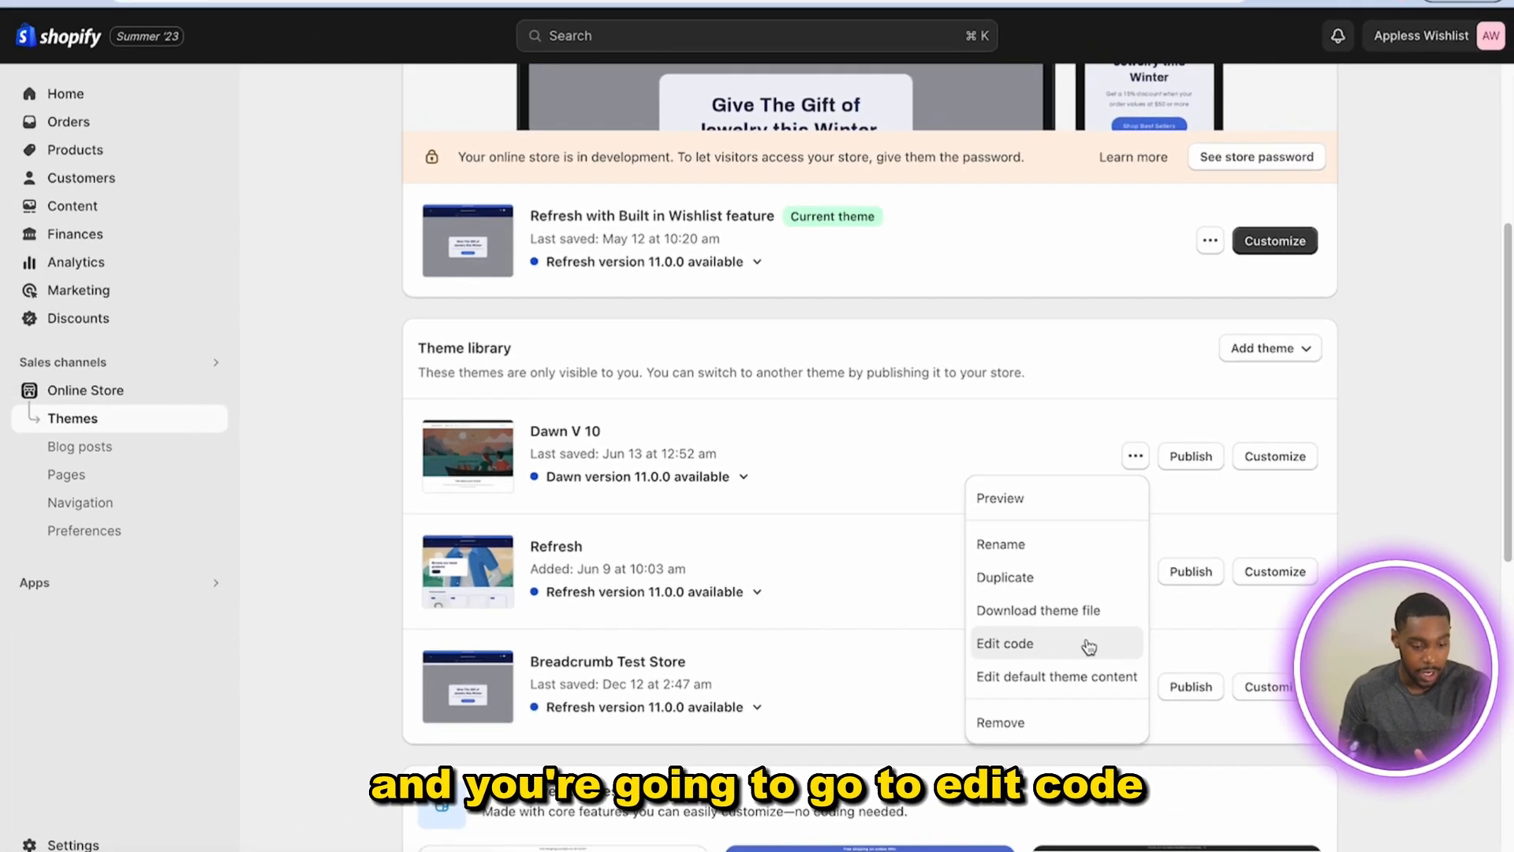
Open Dawn V 10's Config > settings_data.json in the code editor and copy its entire contents
click(1006, 644)
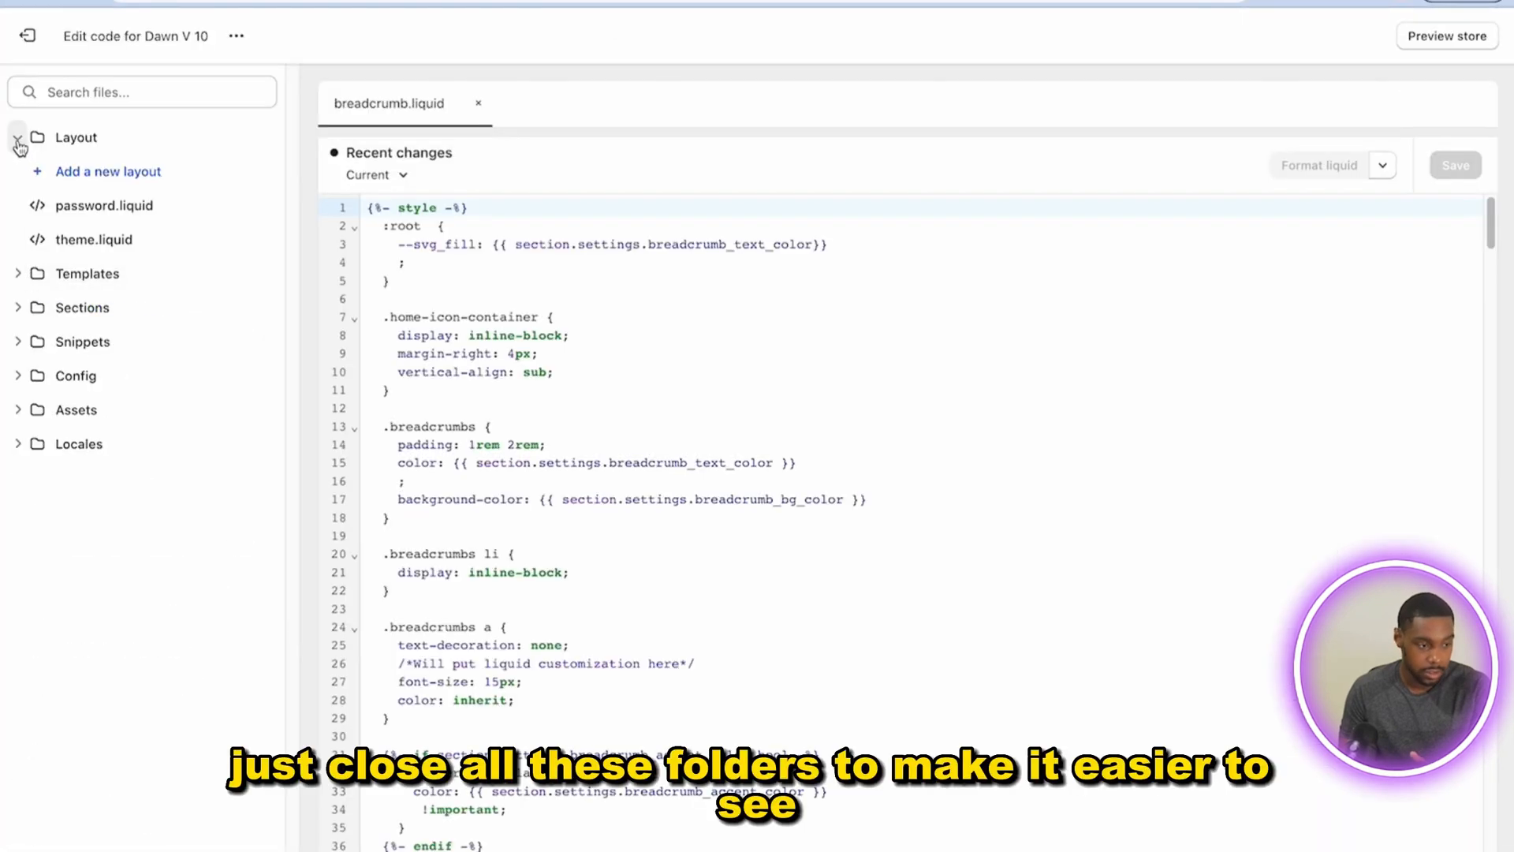
click(17, 138)
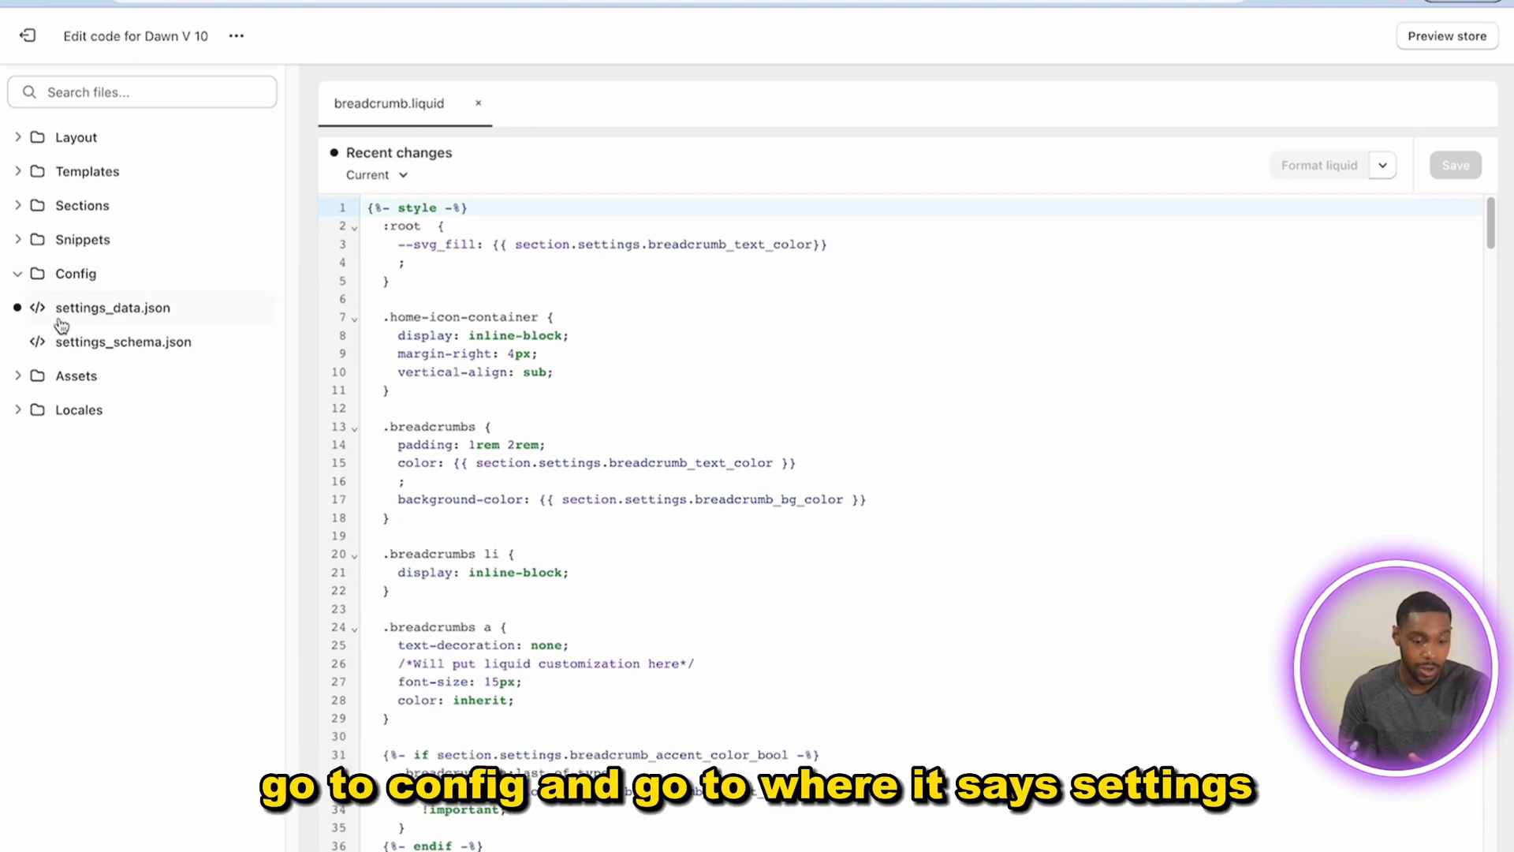
click(112, 307)
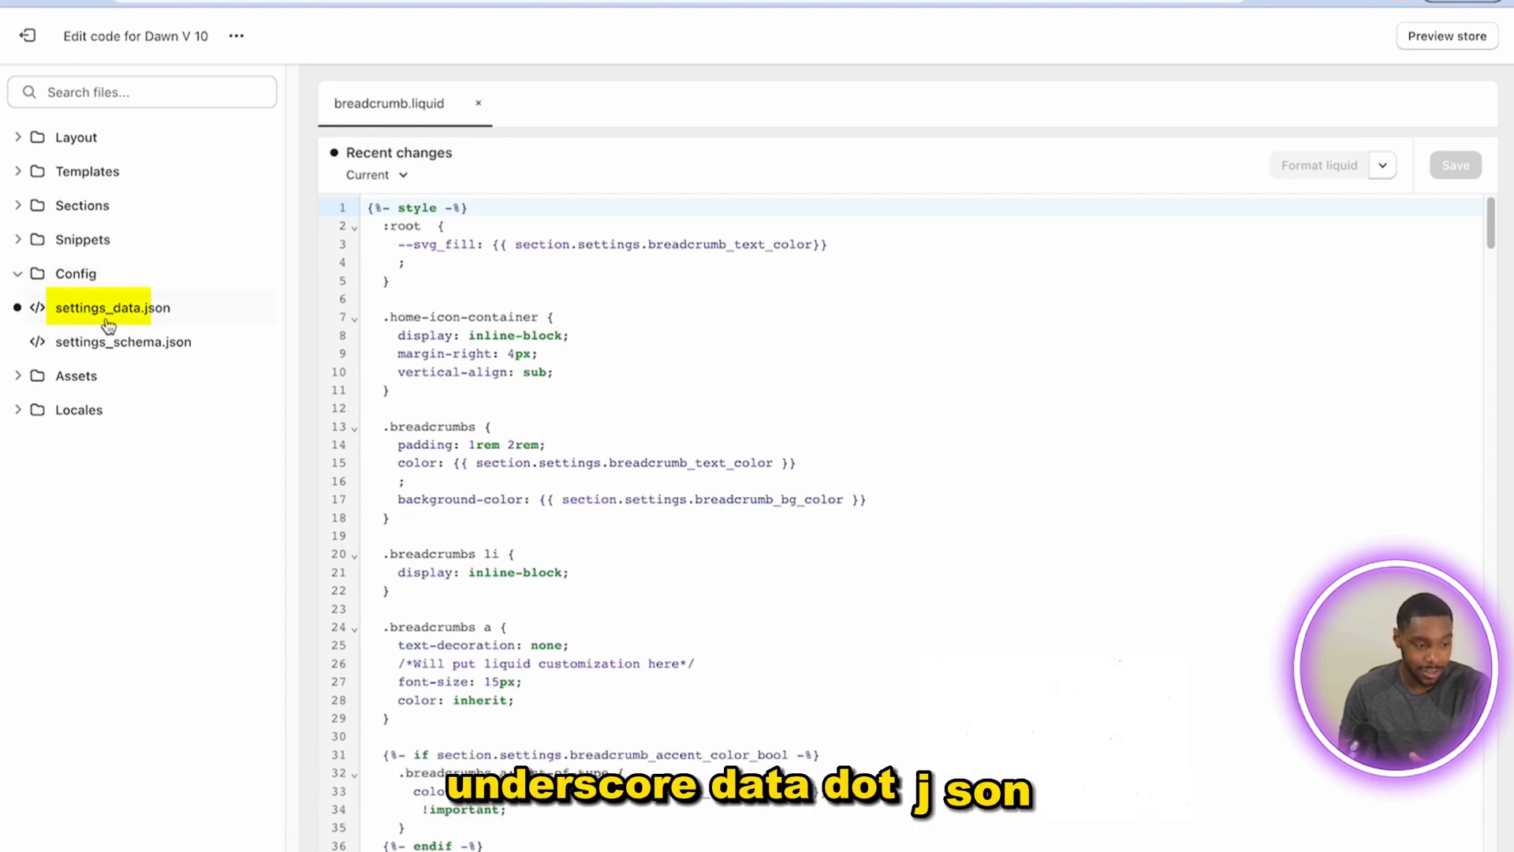
click(112, 307)
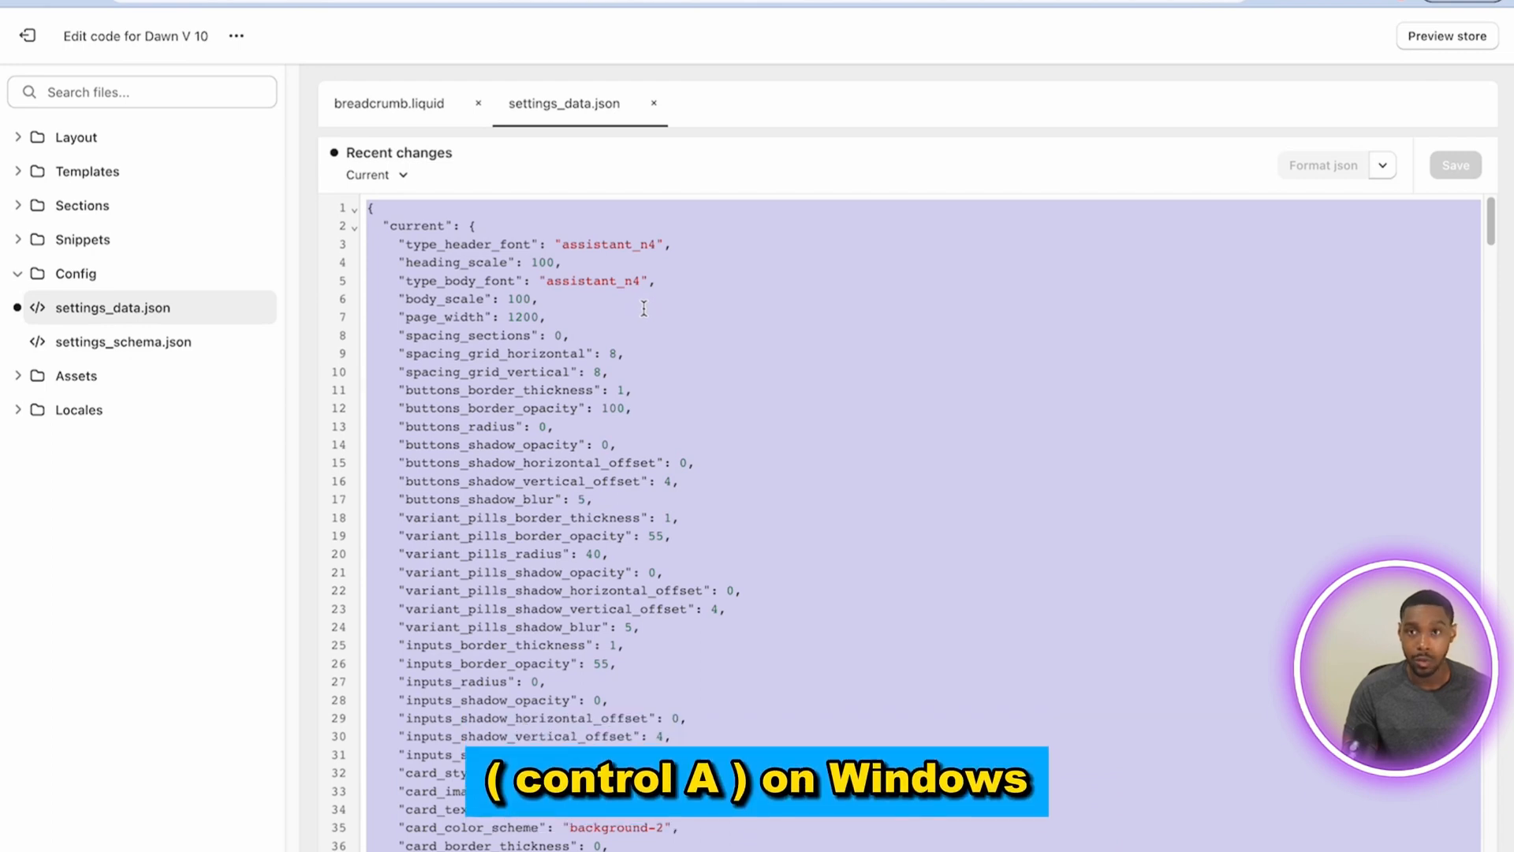
right_click(645, 309)
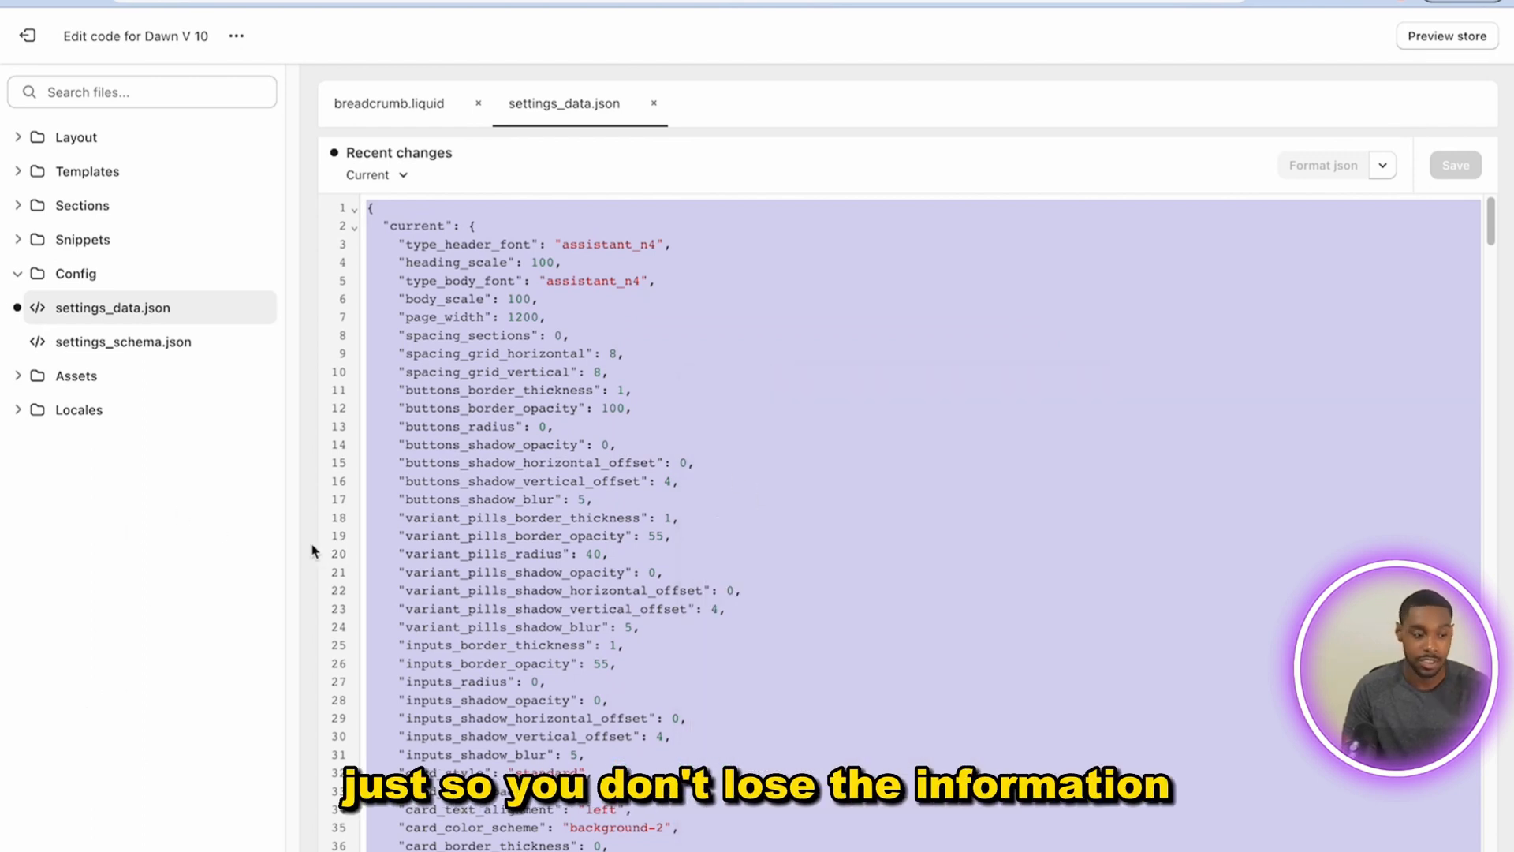
click(124, 341)
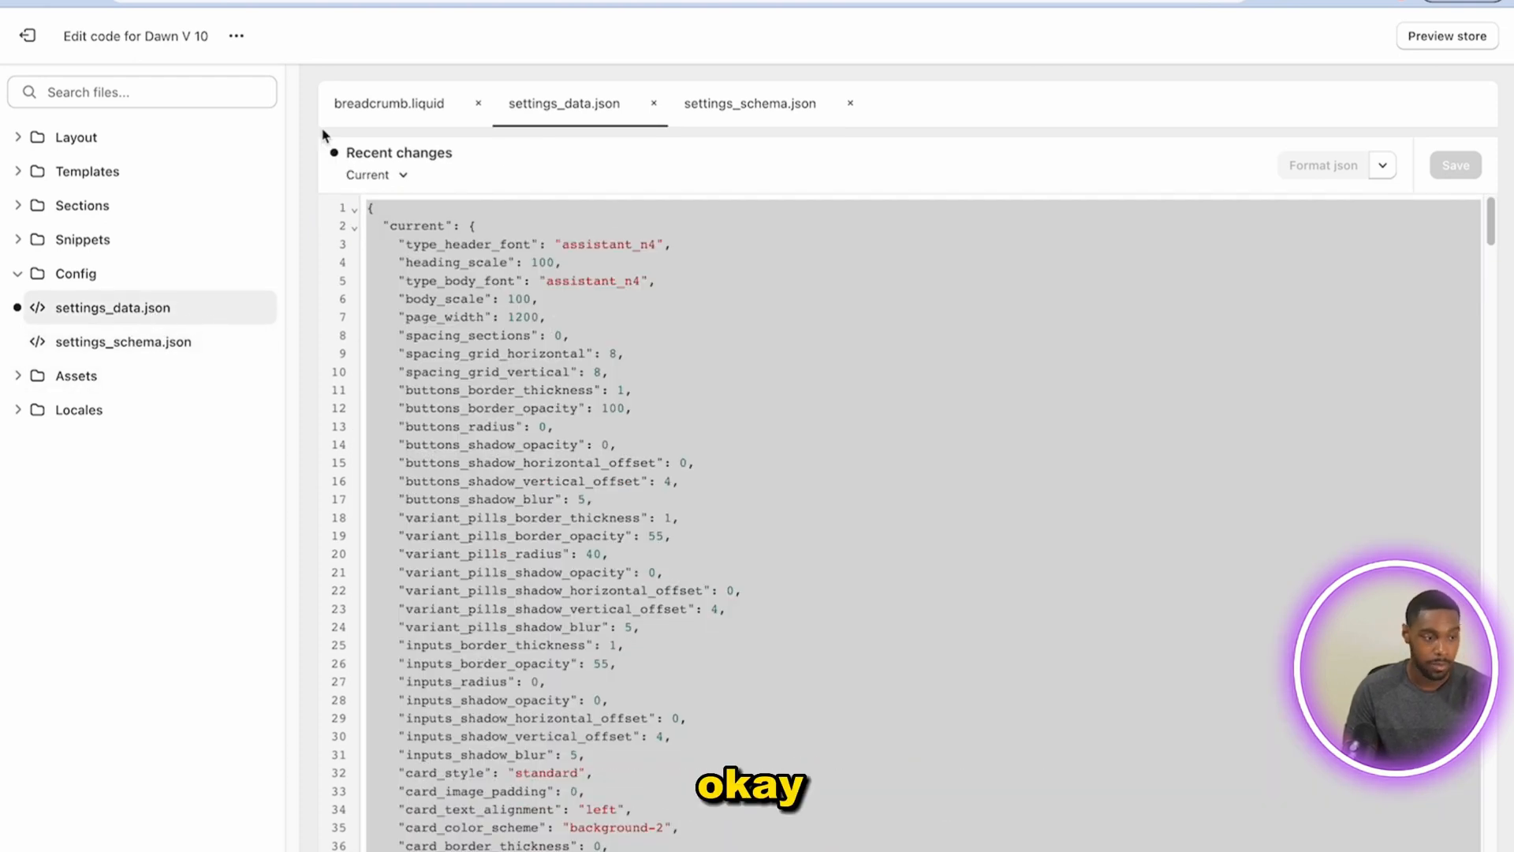
Exit the code editor and duplicate Dawn V 10 from its actions menu
click(27, 36)
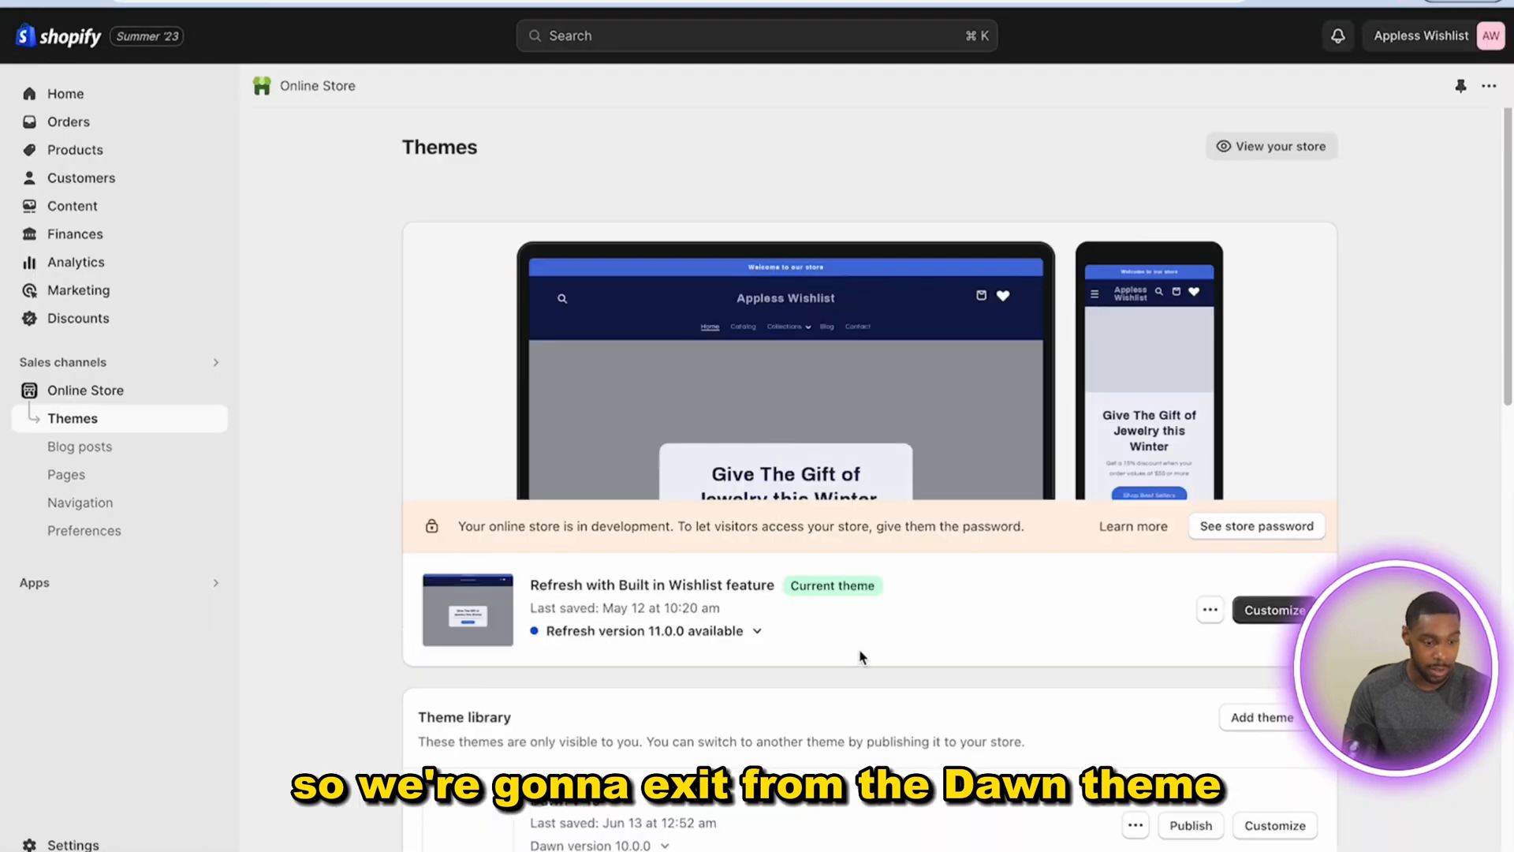
scroll(down, 3)
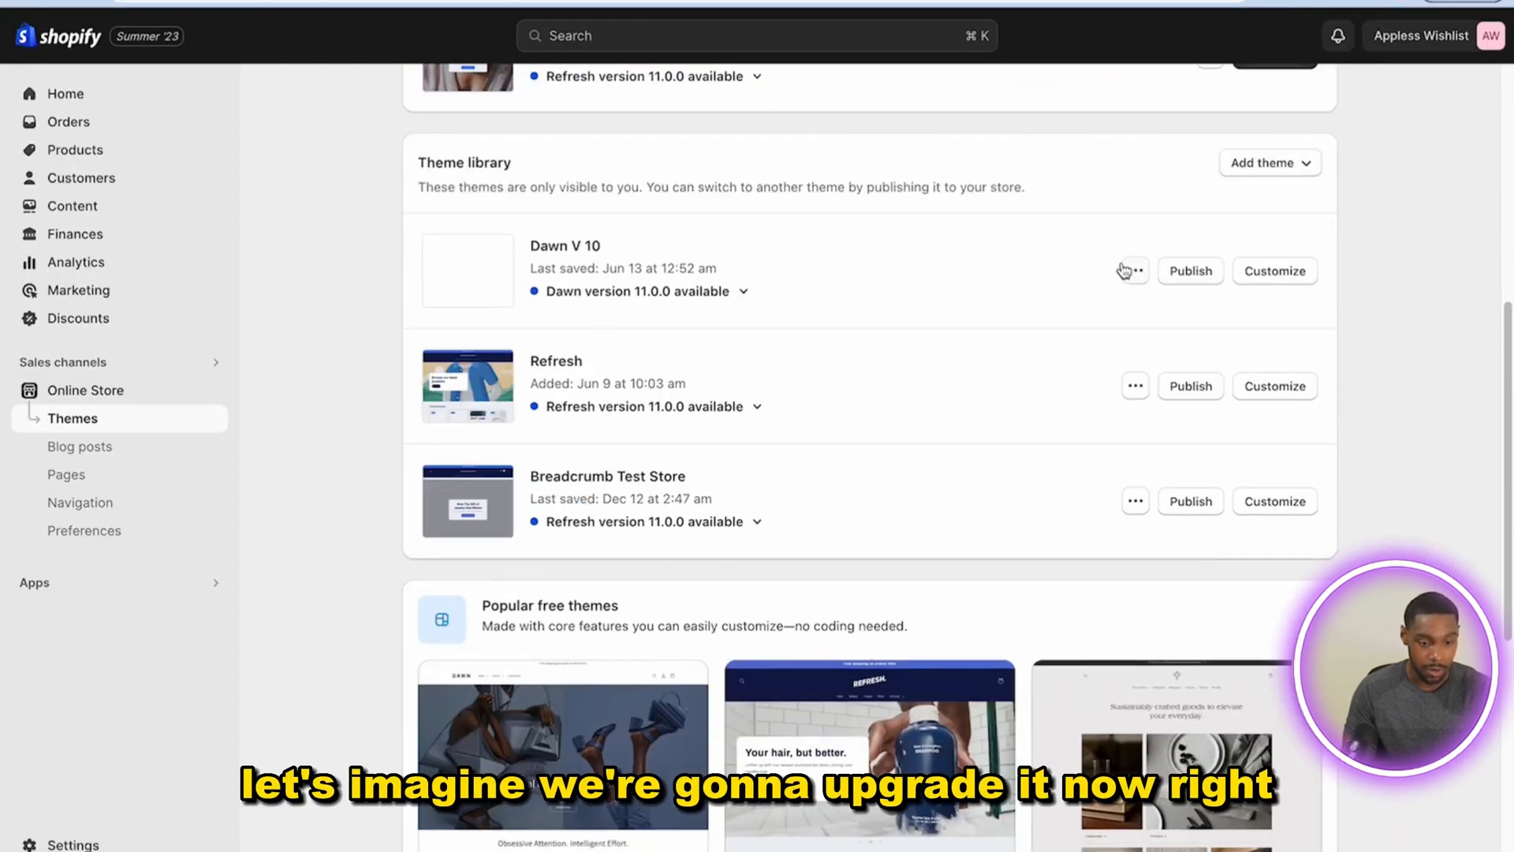
click(1135, 271)
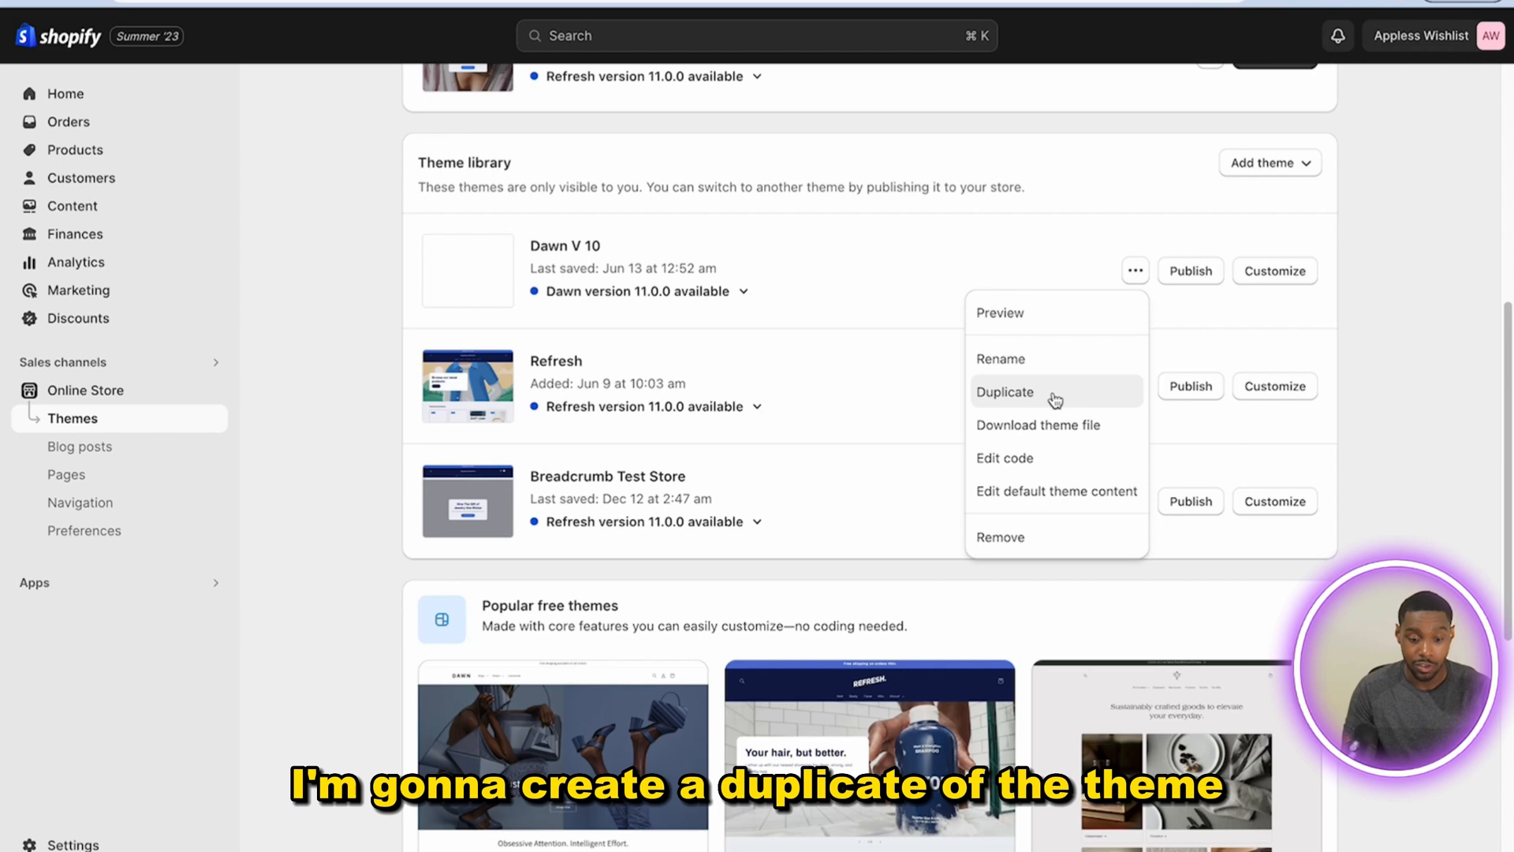
click(1005, 392)
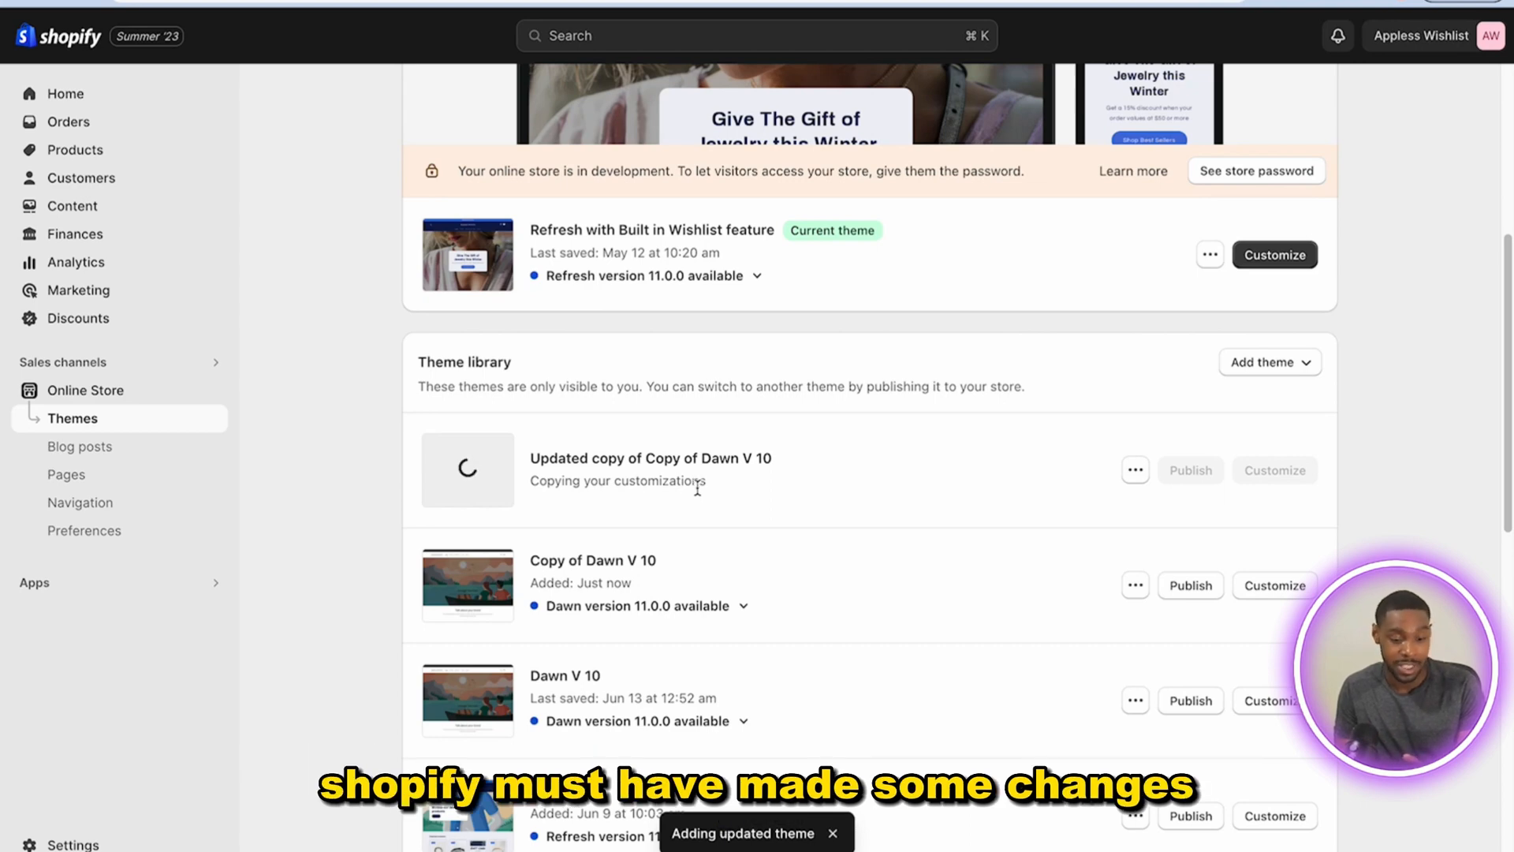
mouse_move(700, 498)
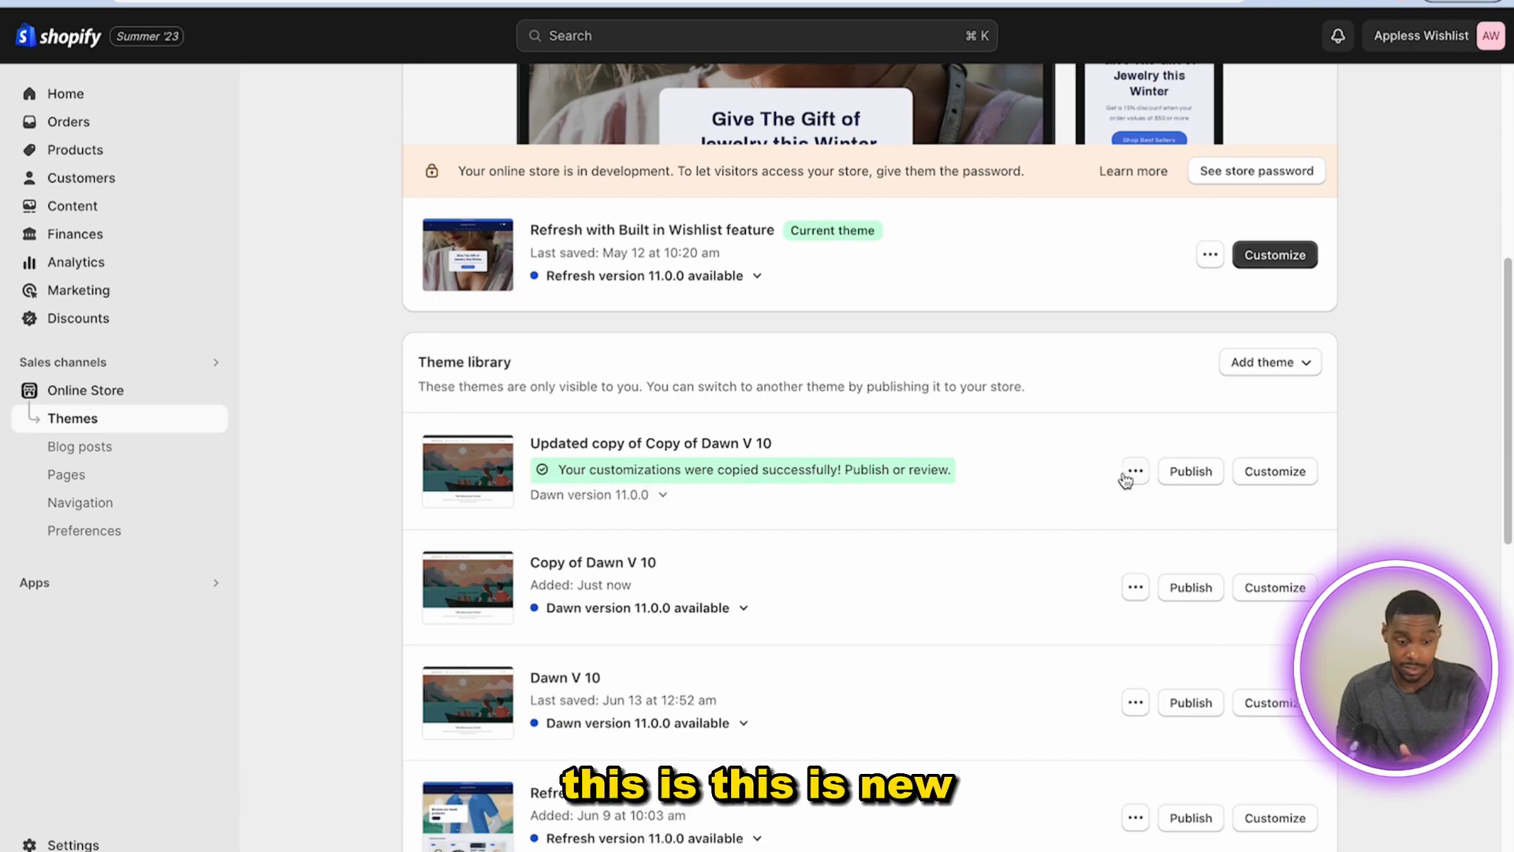
Paste the copied settings into the updated copy's settings_data.json and save it
click(1135, 472)
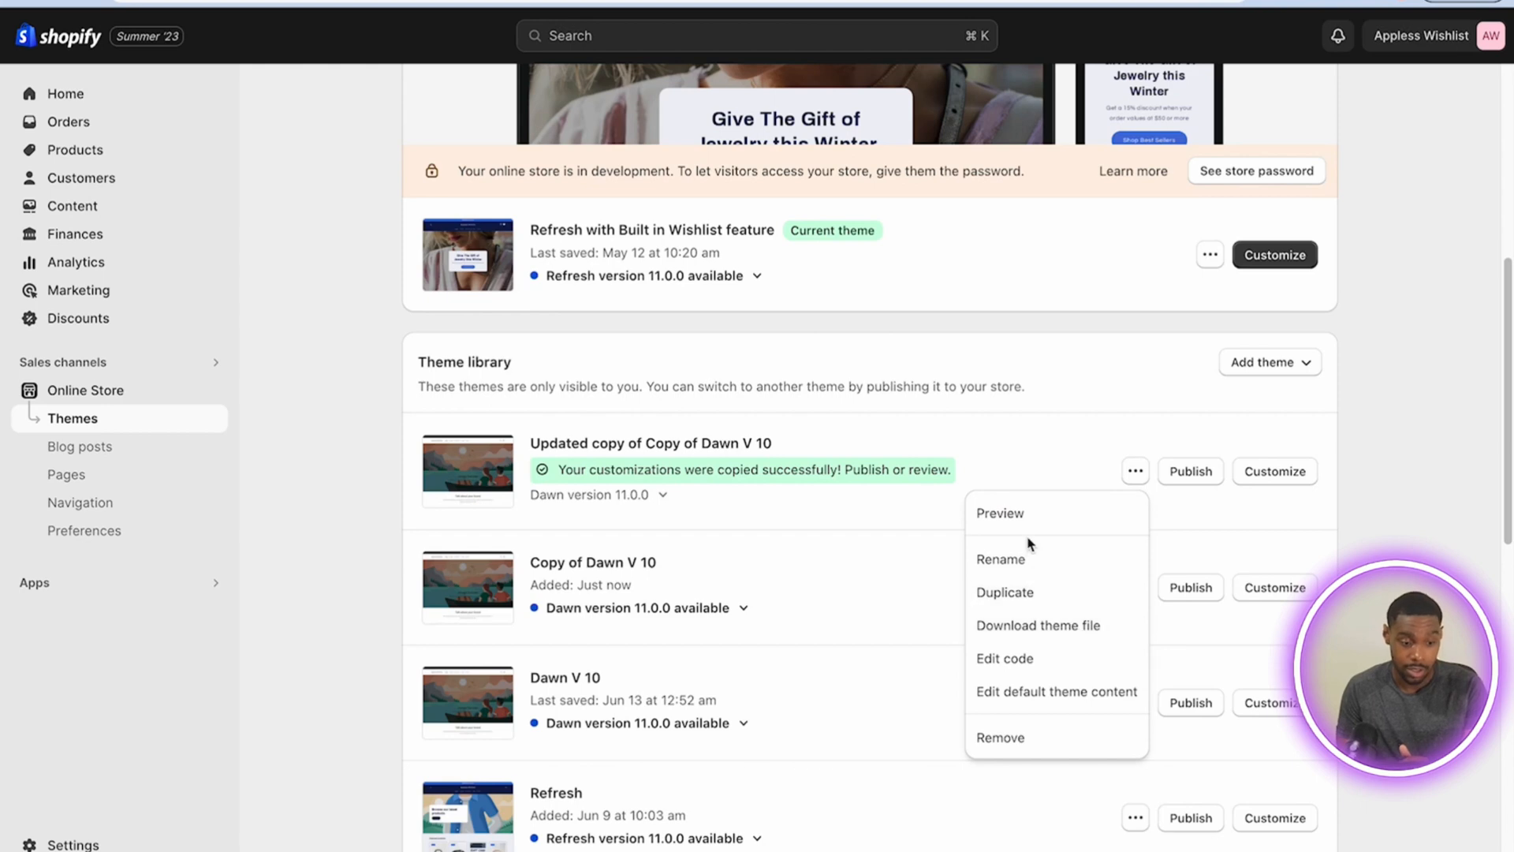
click(1004, 658)
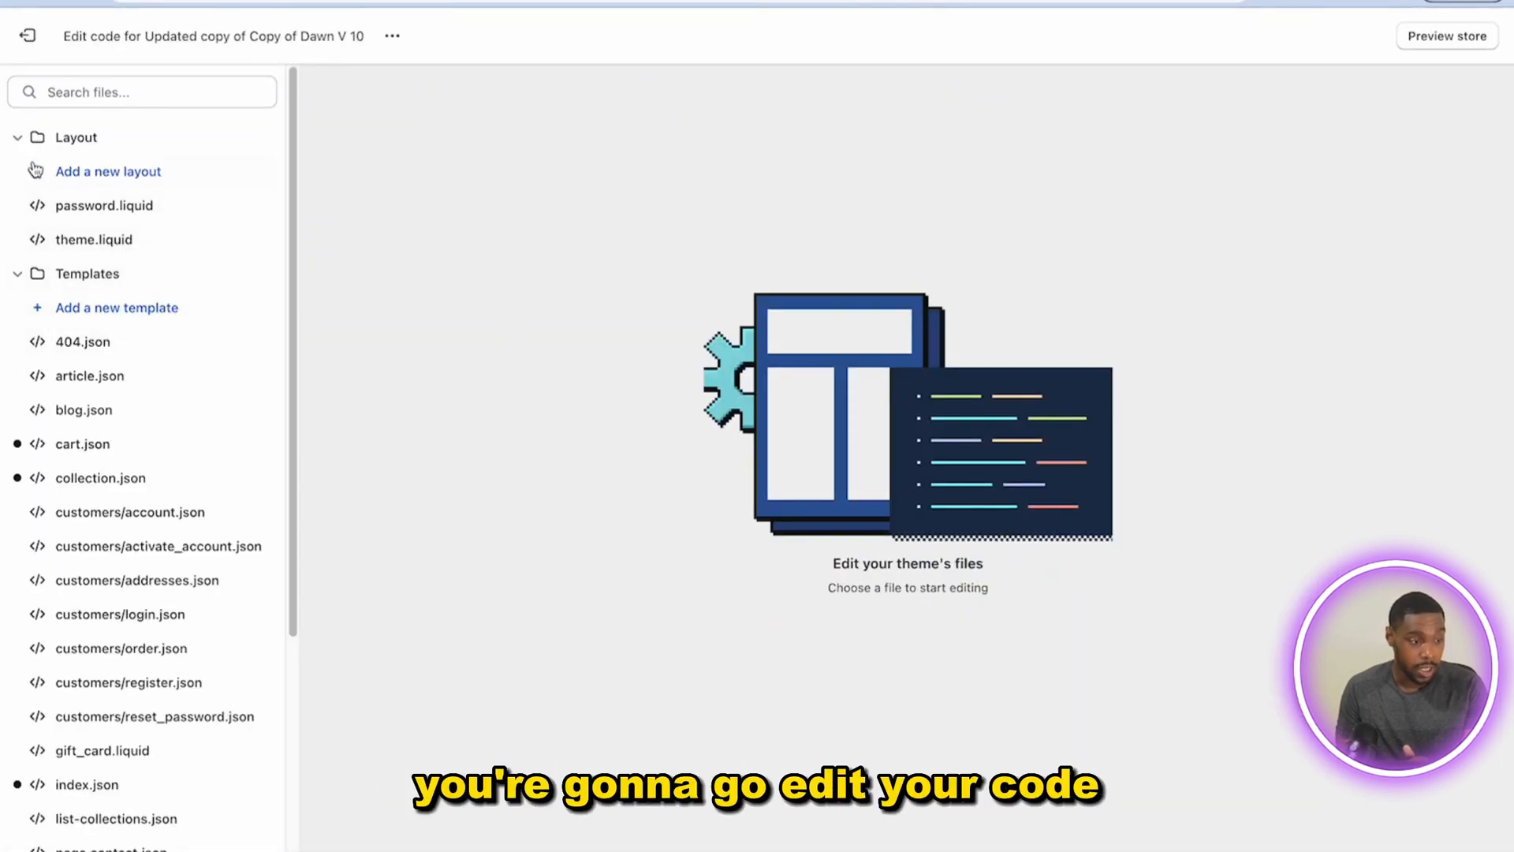
click(18, 136)
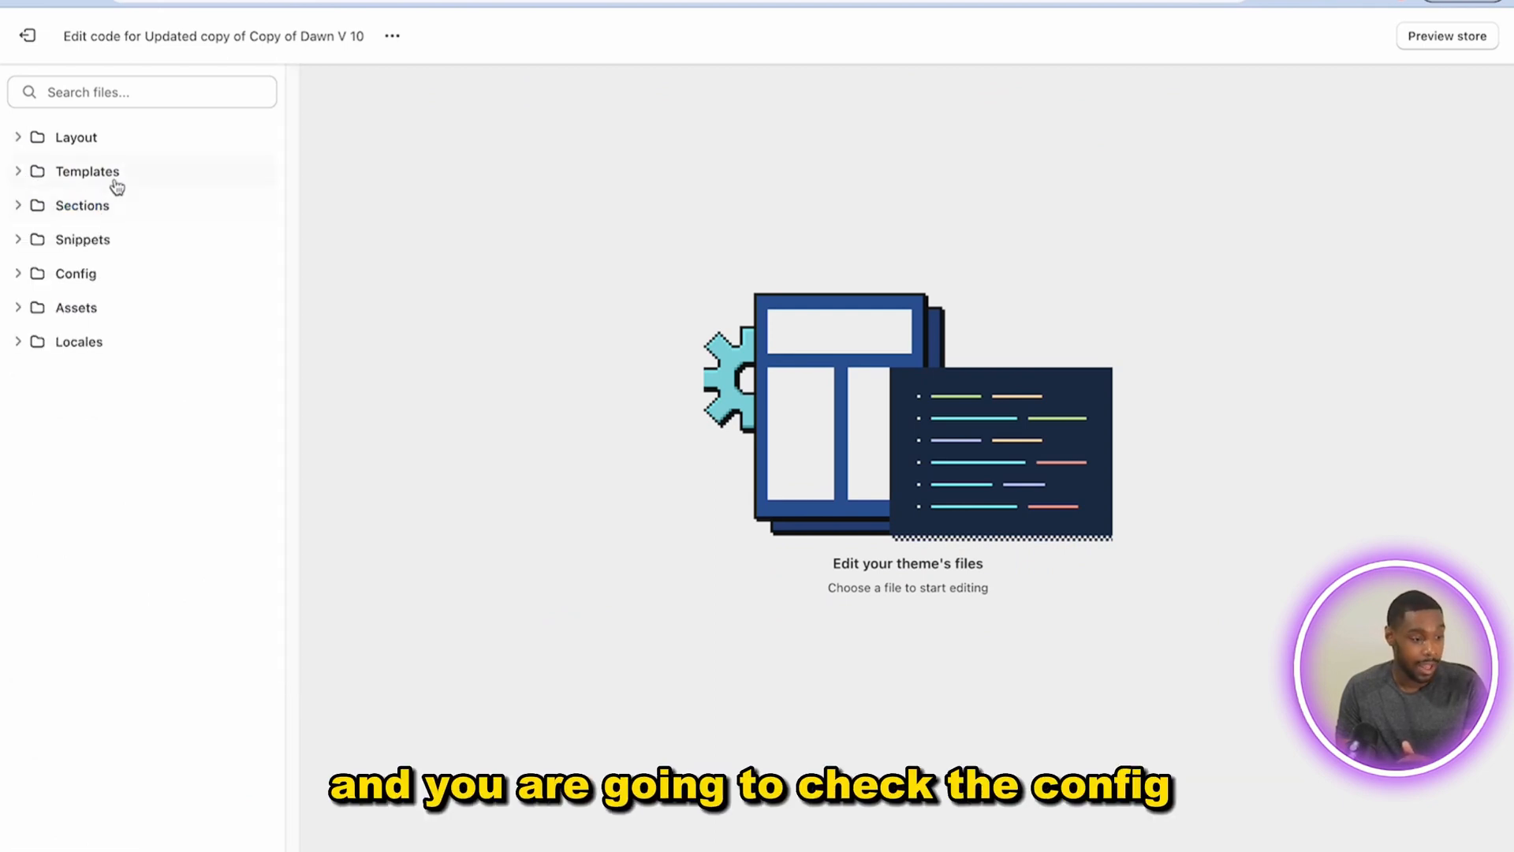
click(76, 274)
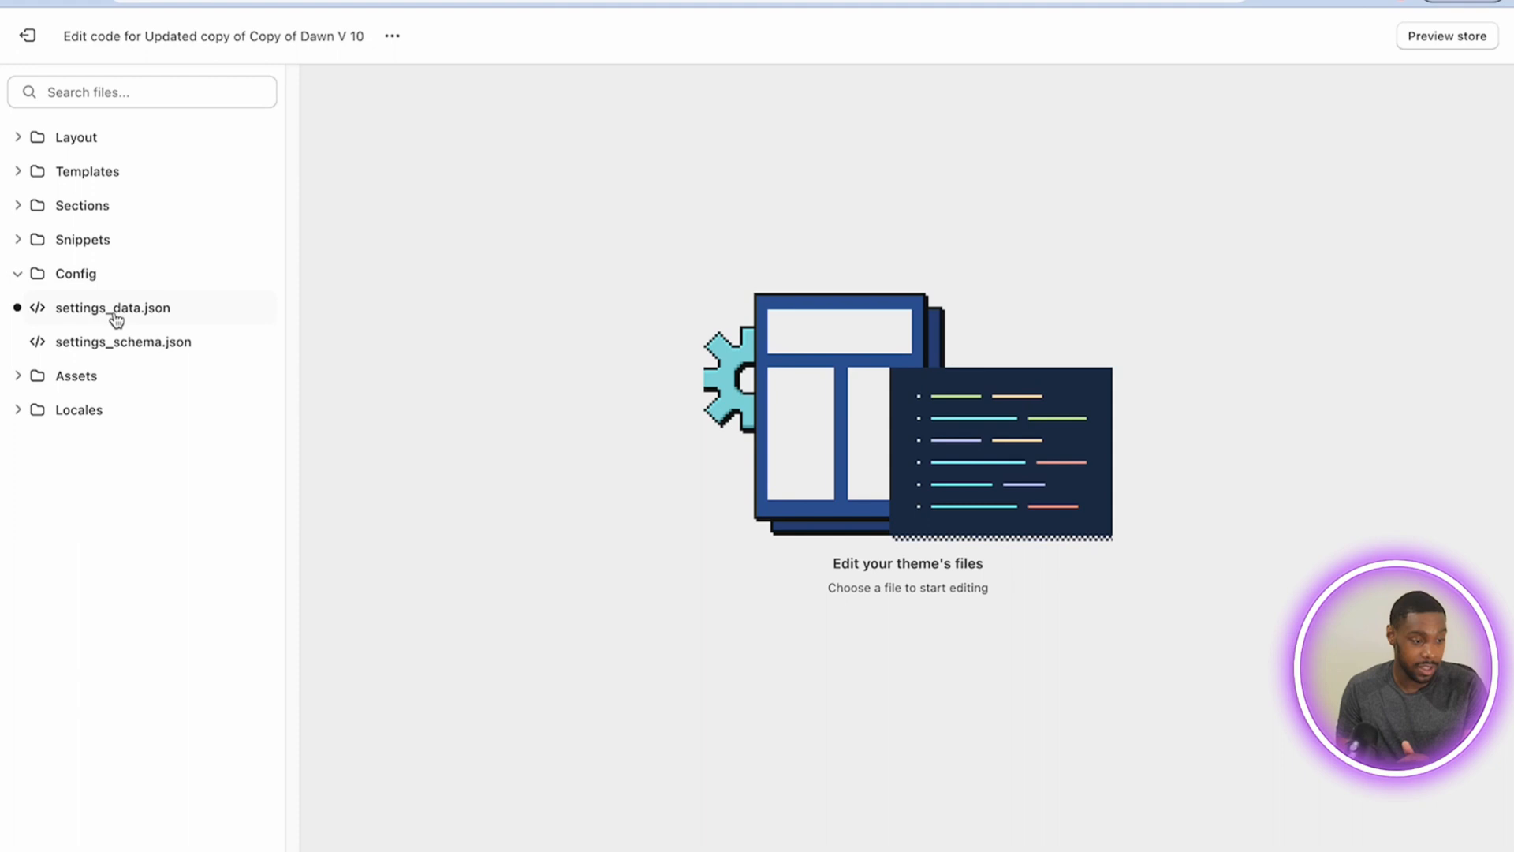
click(112, 307)
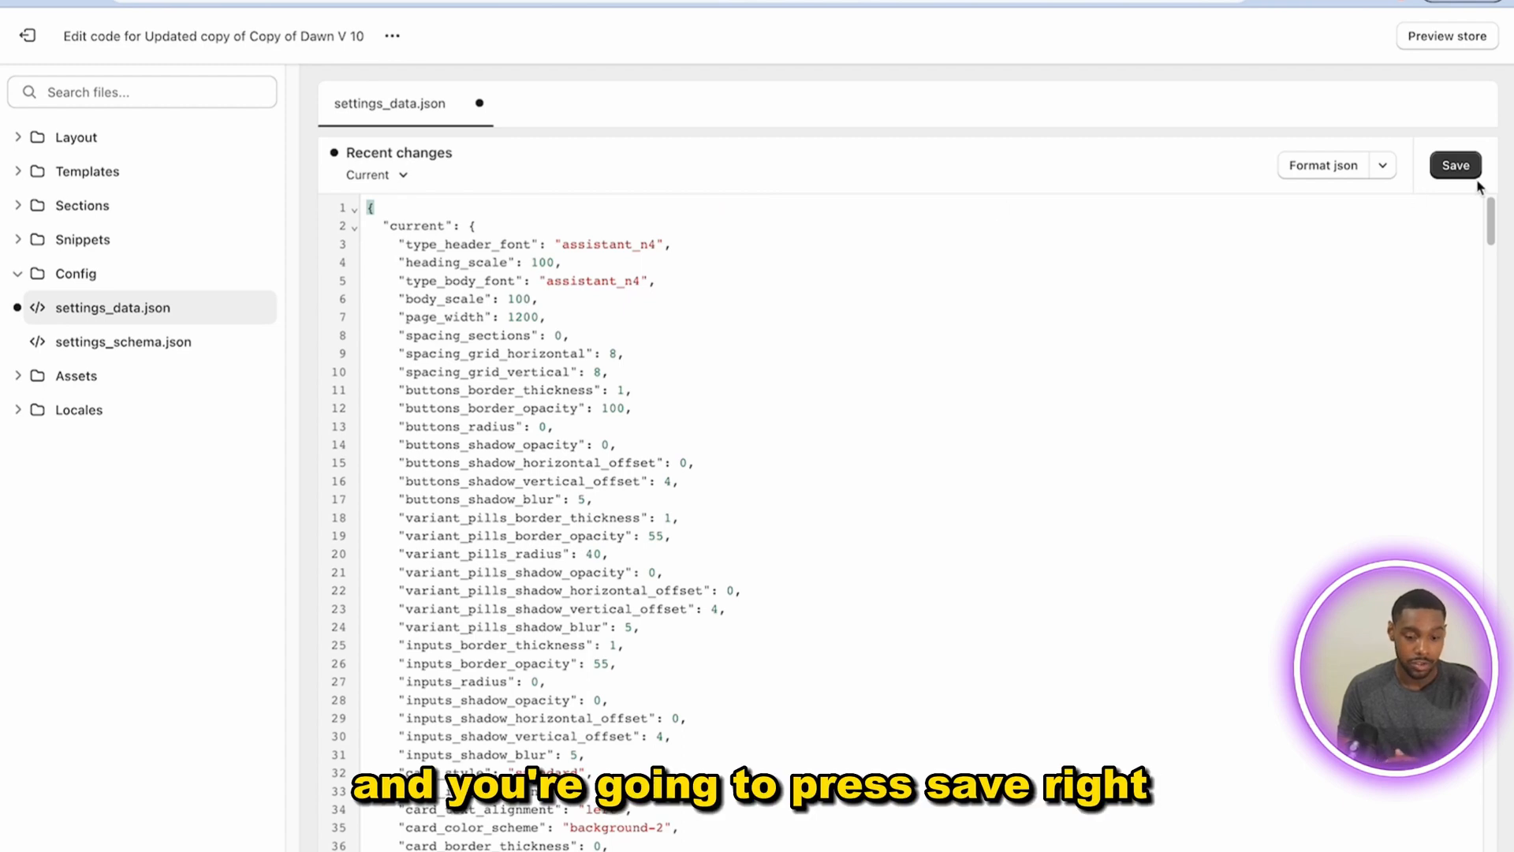
click(1457, 165)
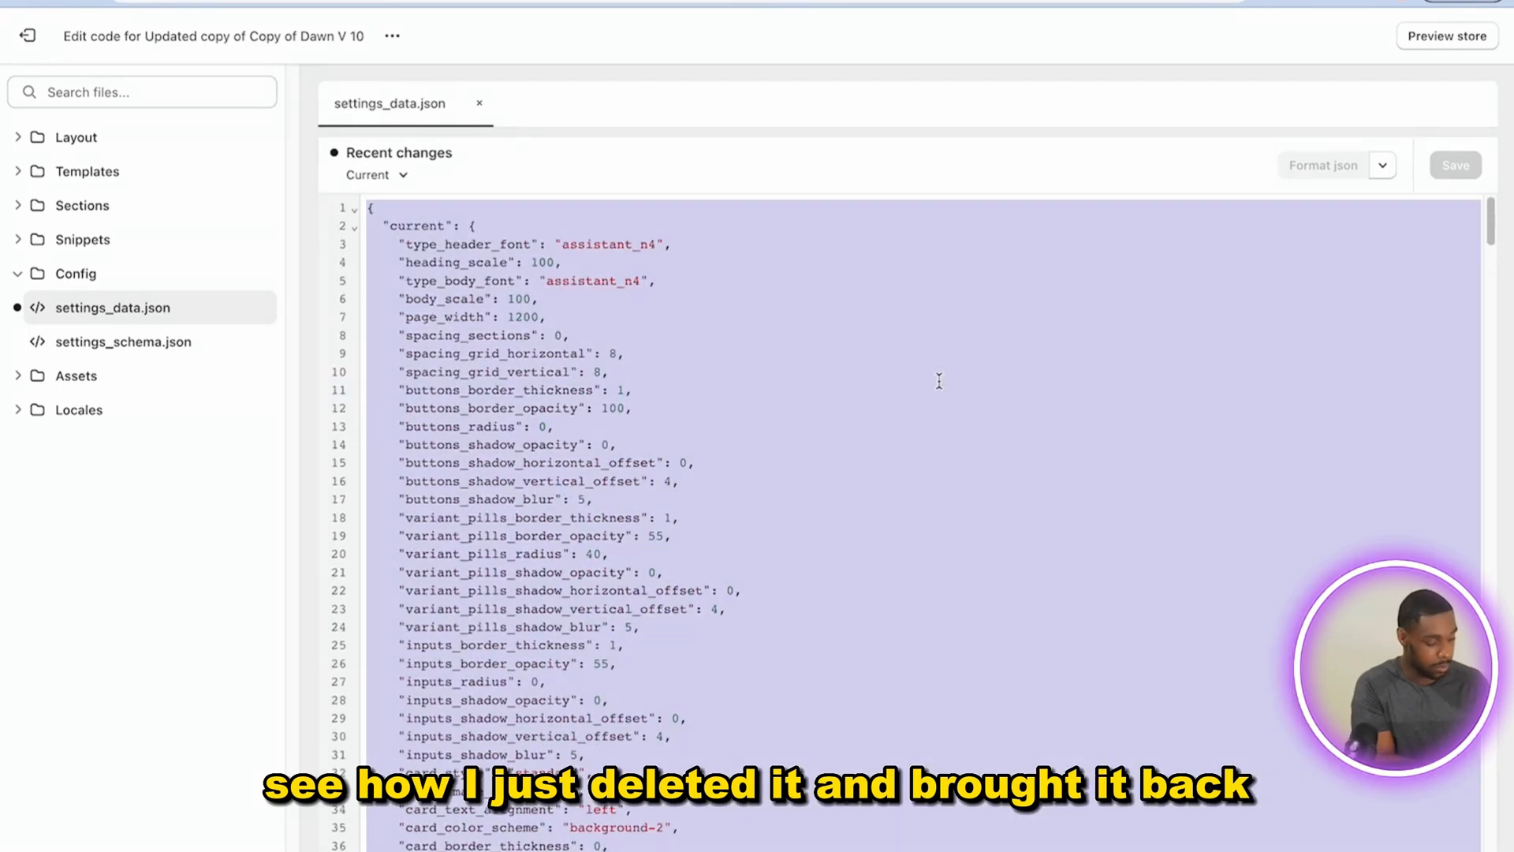
scroll(down, 3)
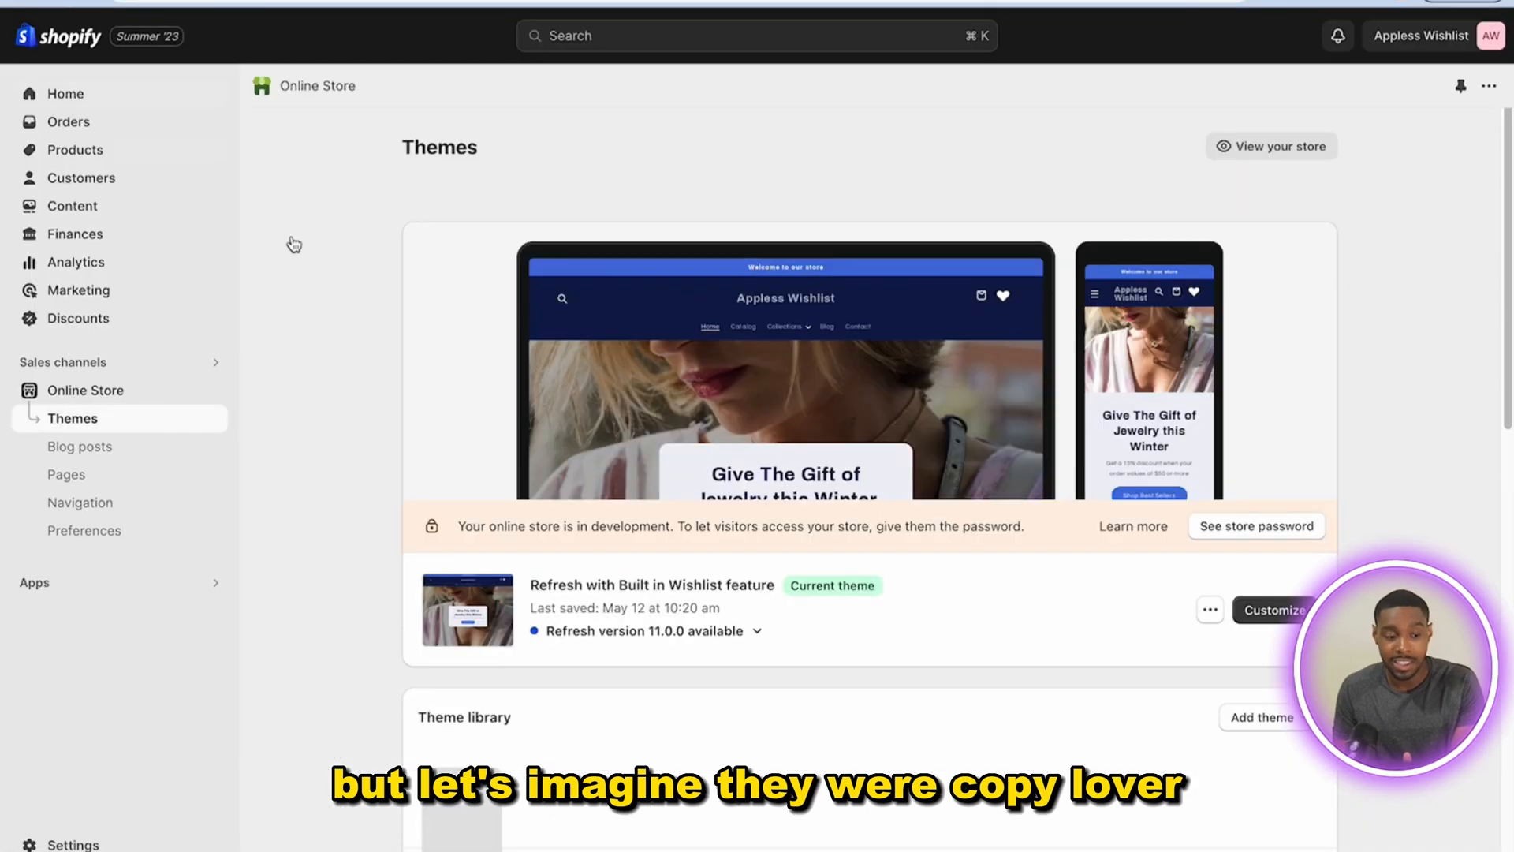
Scroll to Updated copy of Copy of Dawn V 10 and open its actions menu
scroll(down, 3)
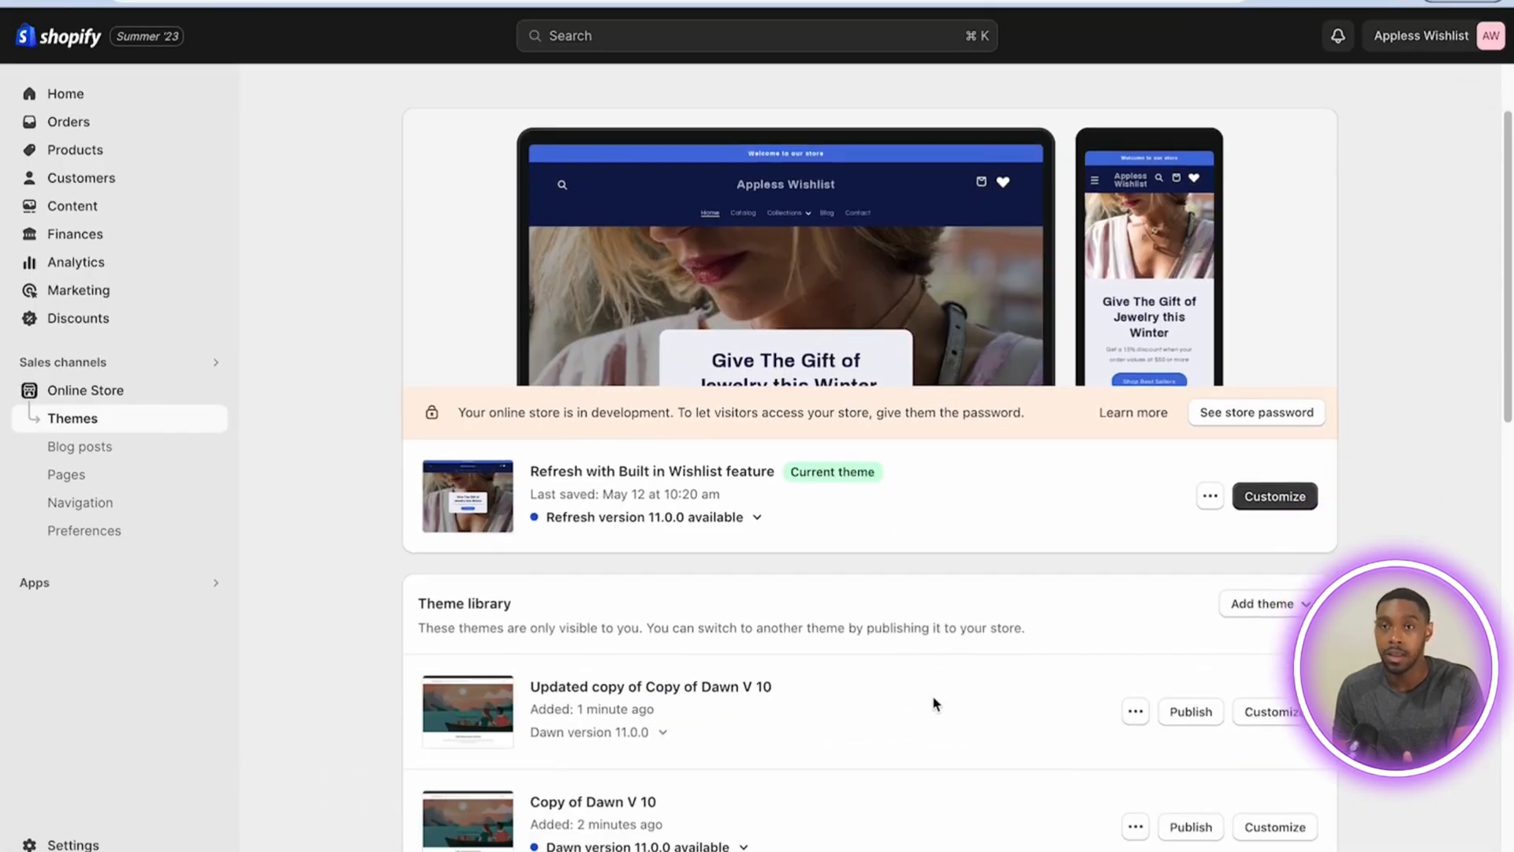
scroll(down, 3)
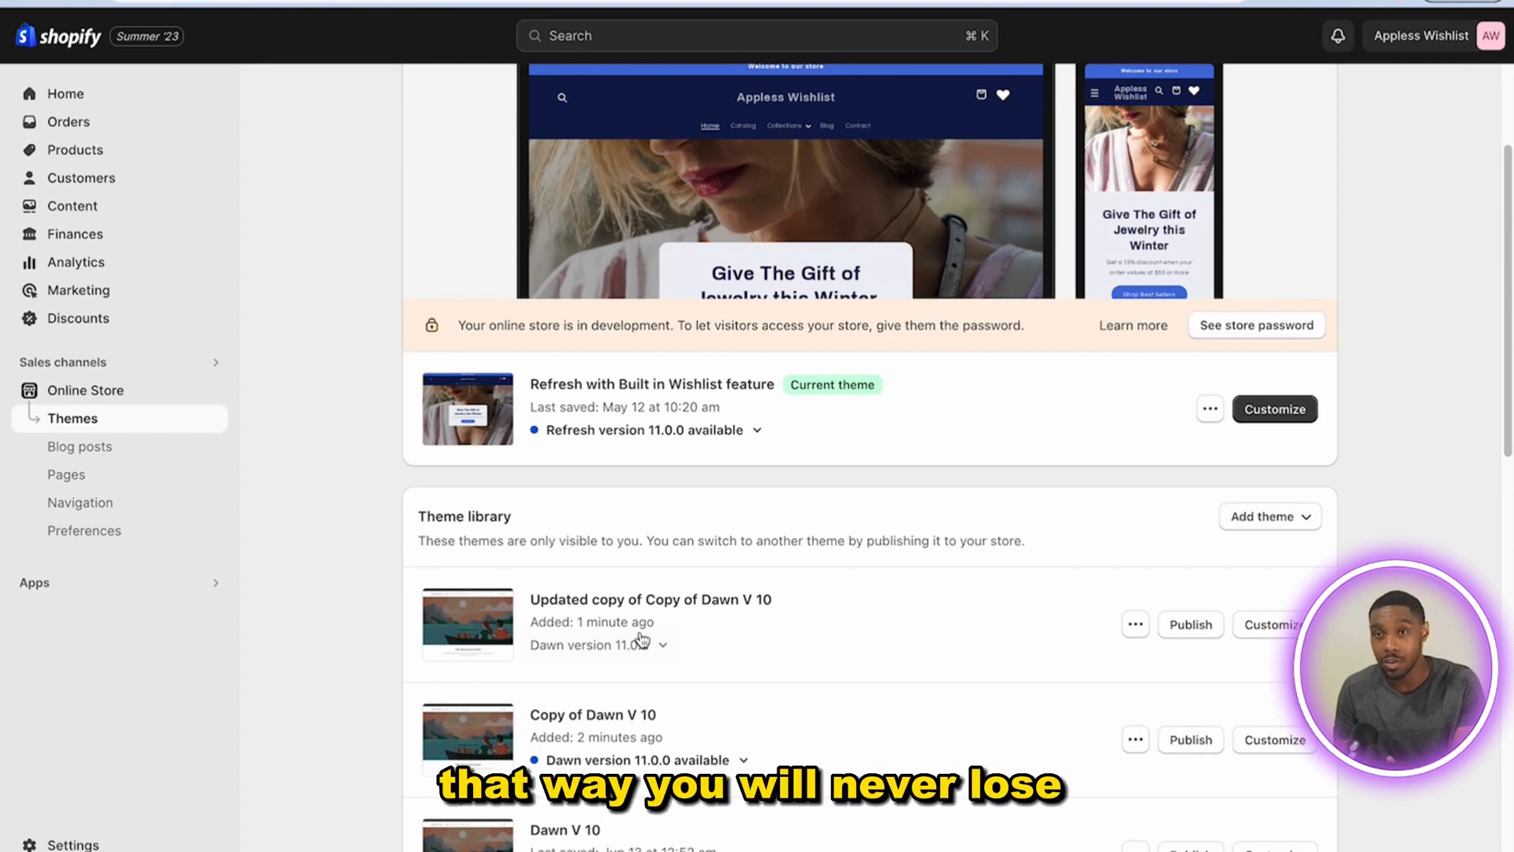
mouse_move(763, 639)
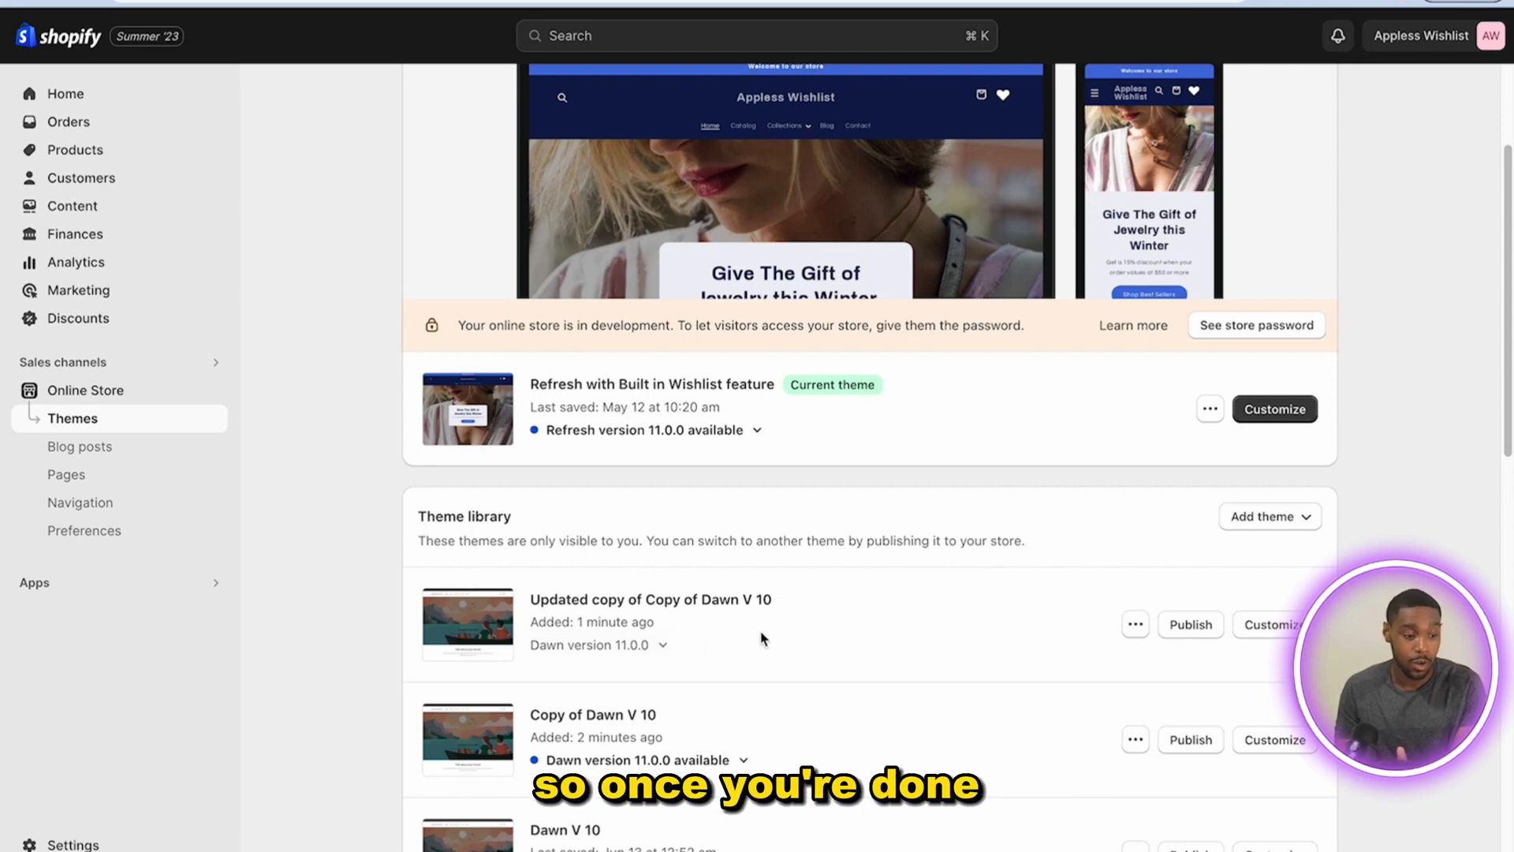
click(1209, 409)
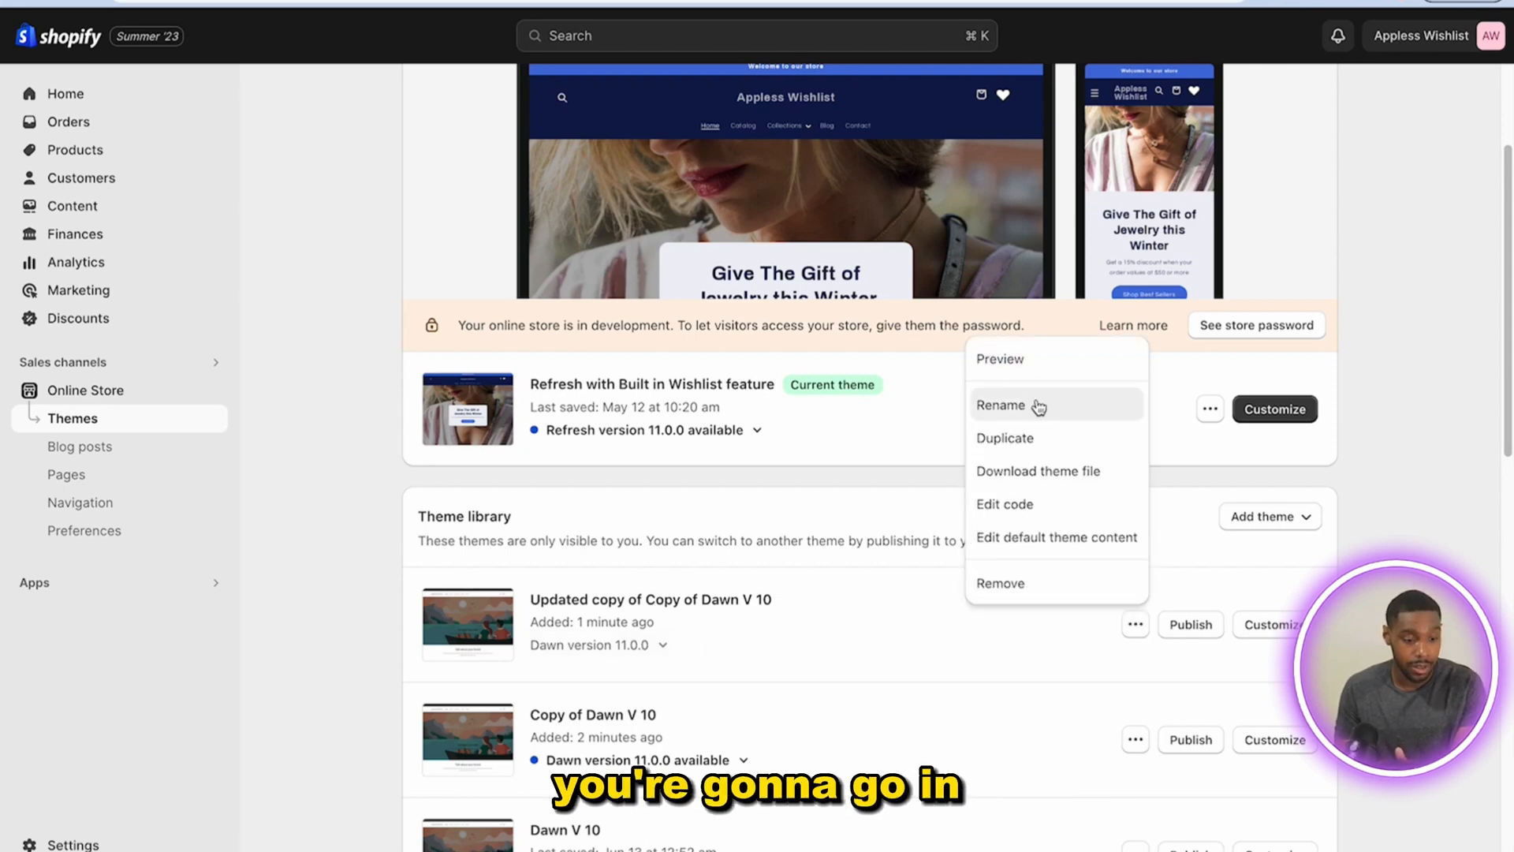
Preview Updated copy of Copy of Dawn V 10 and scroll through the storefront
click(1003, 405)
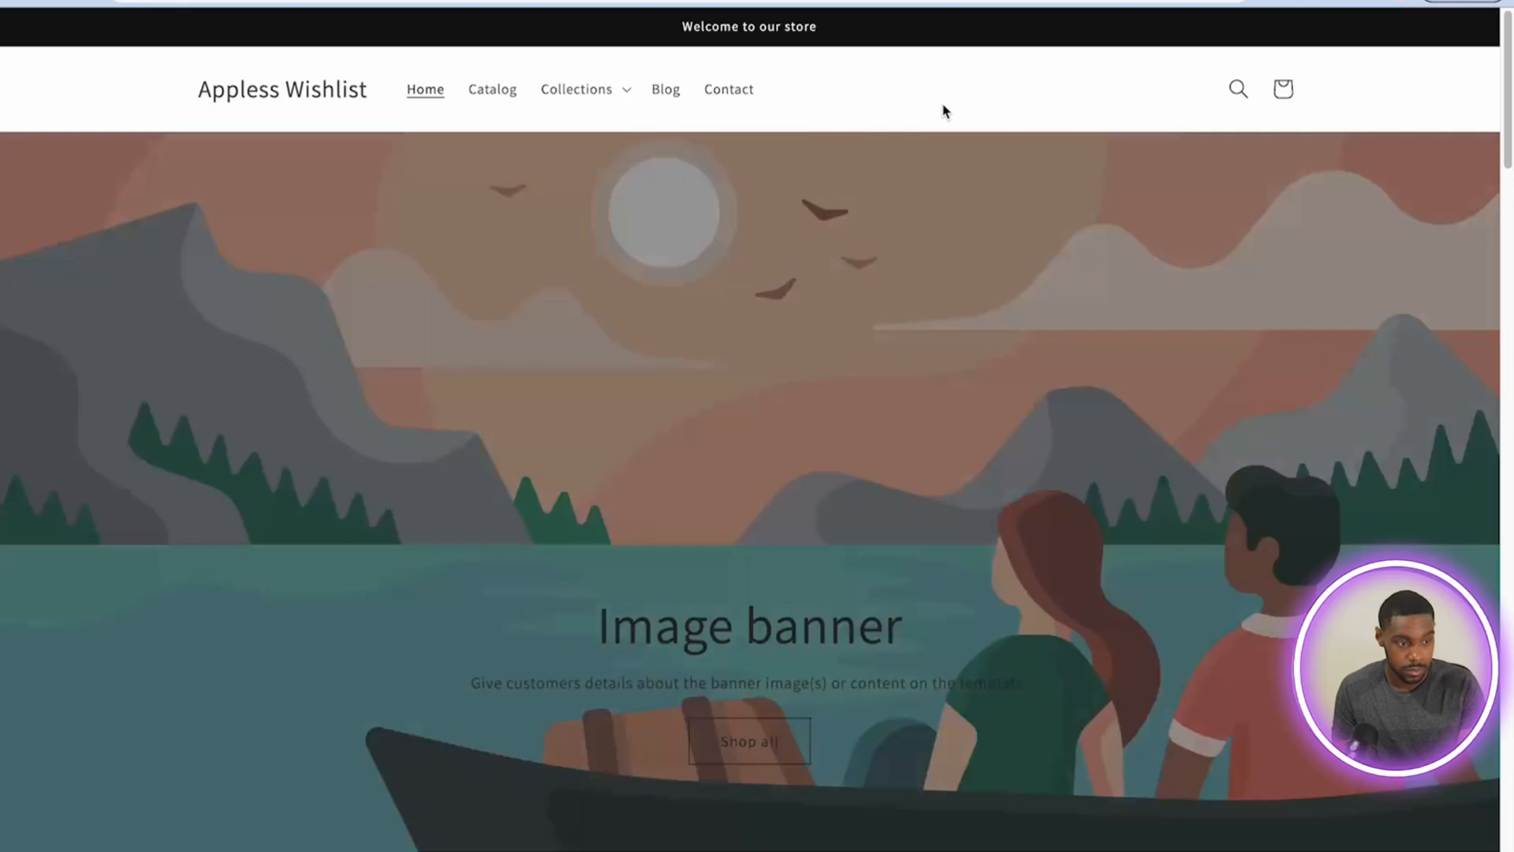
scroll(down, 3)
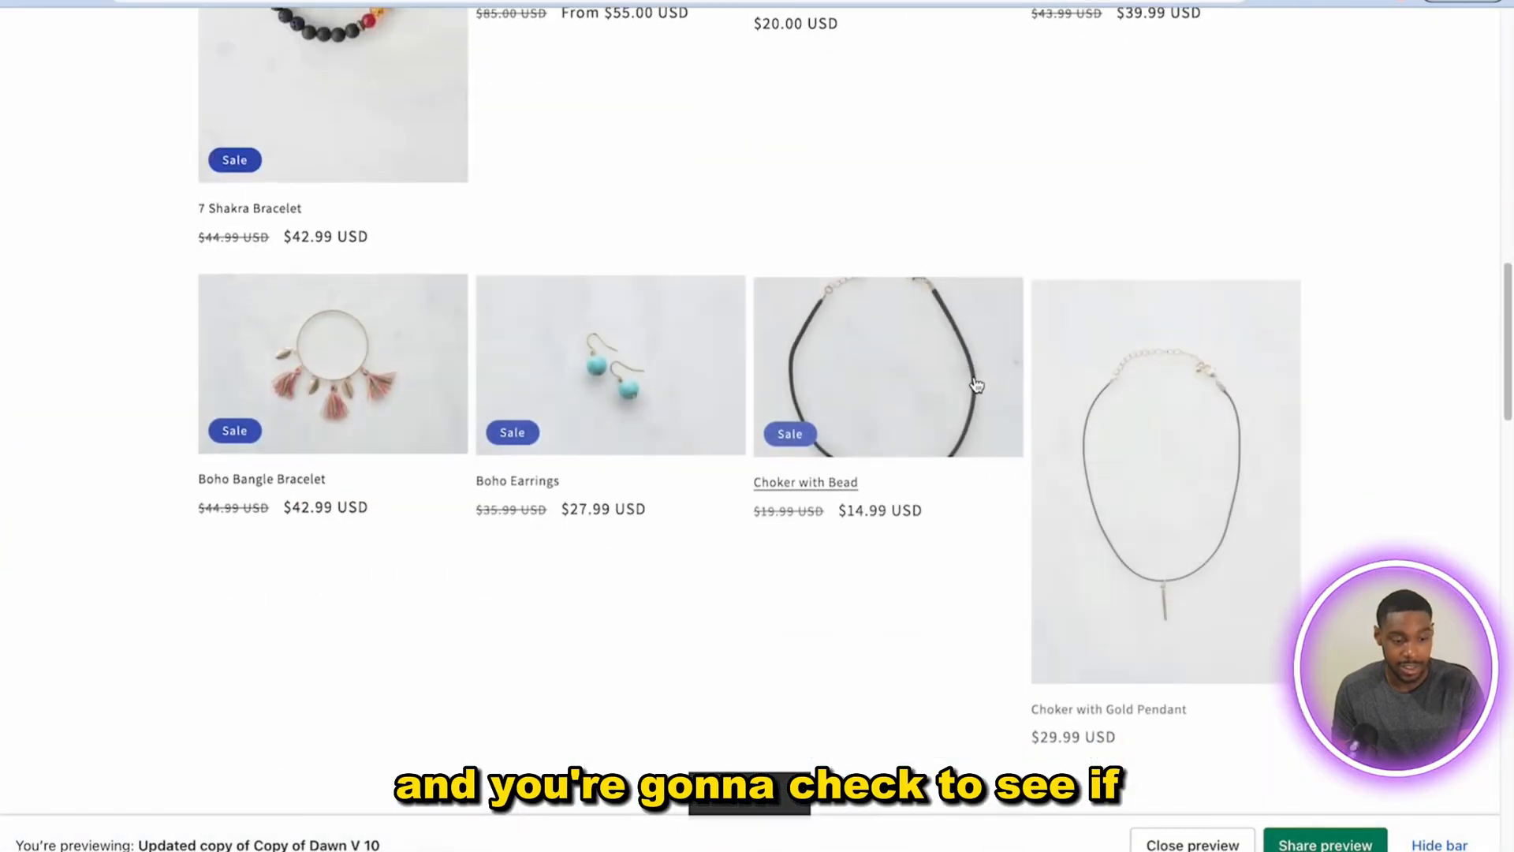
scroll(down, 3)
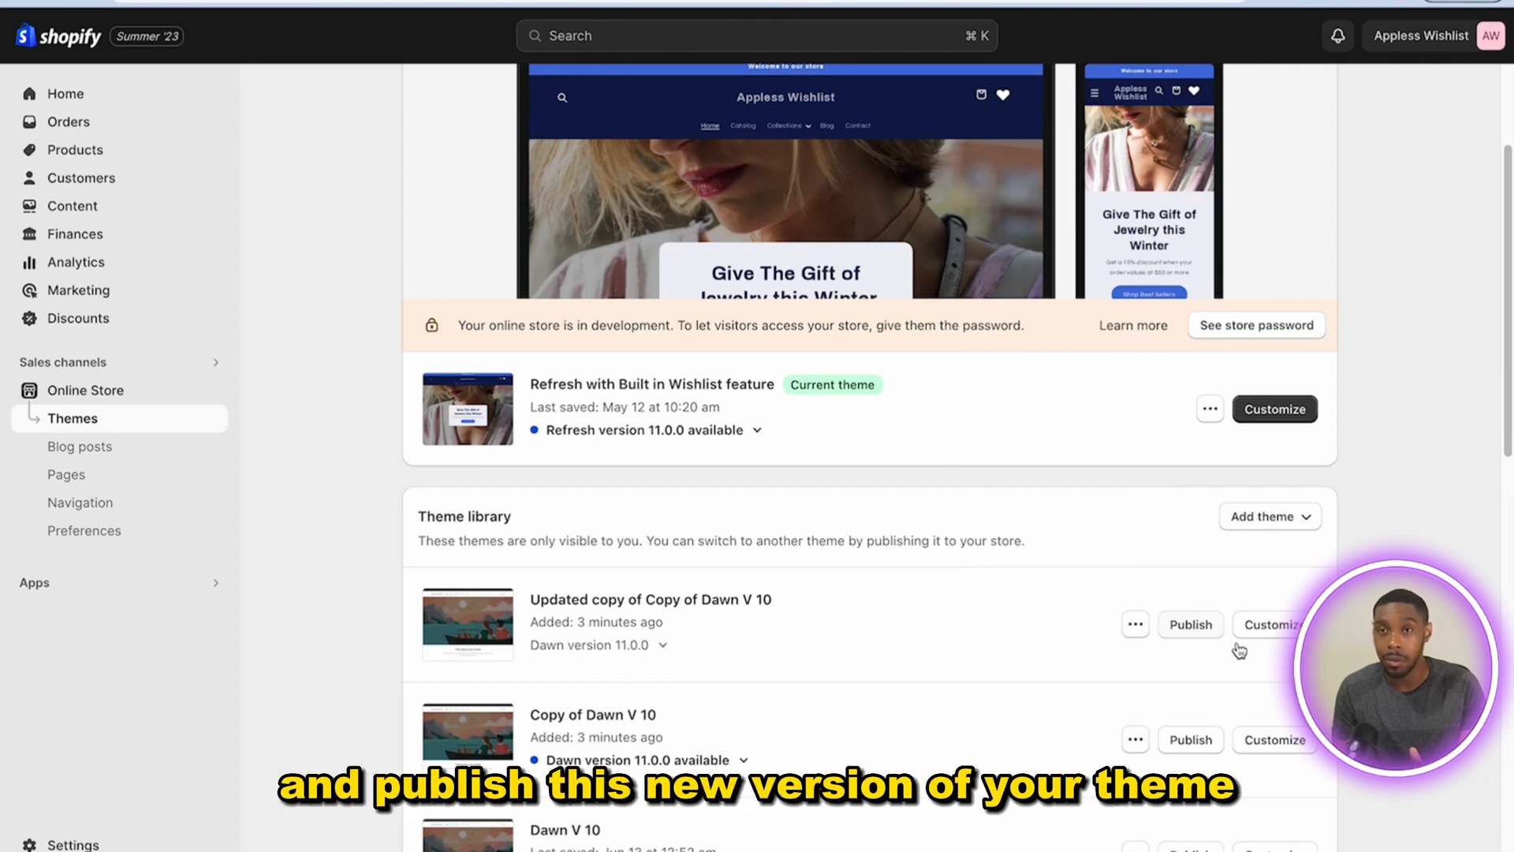
mouse_move(1229, 559)
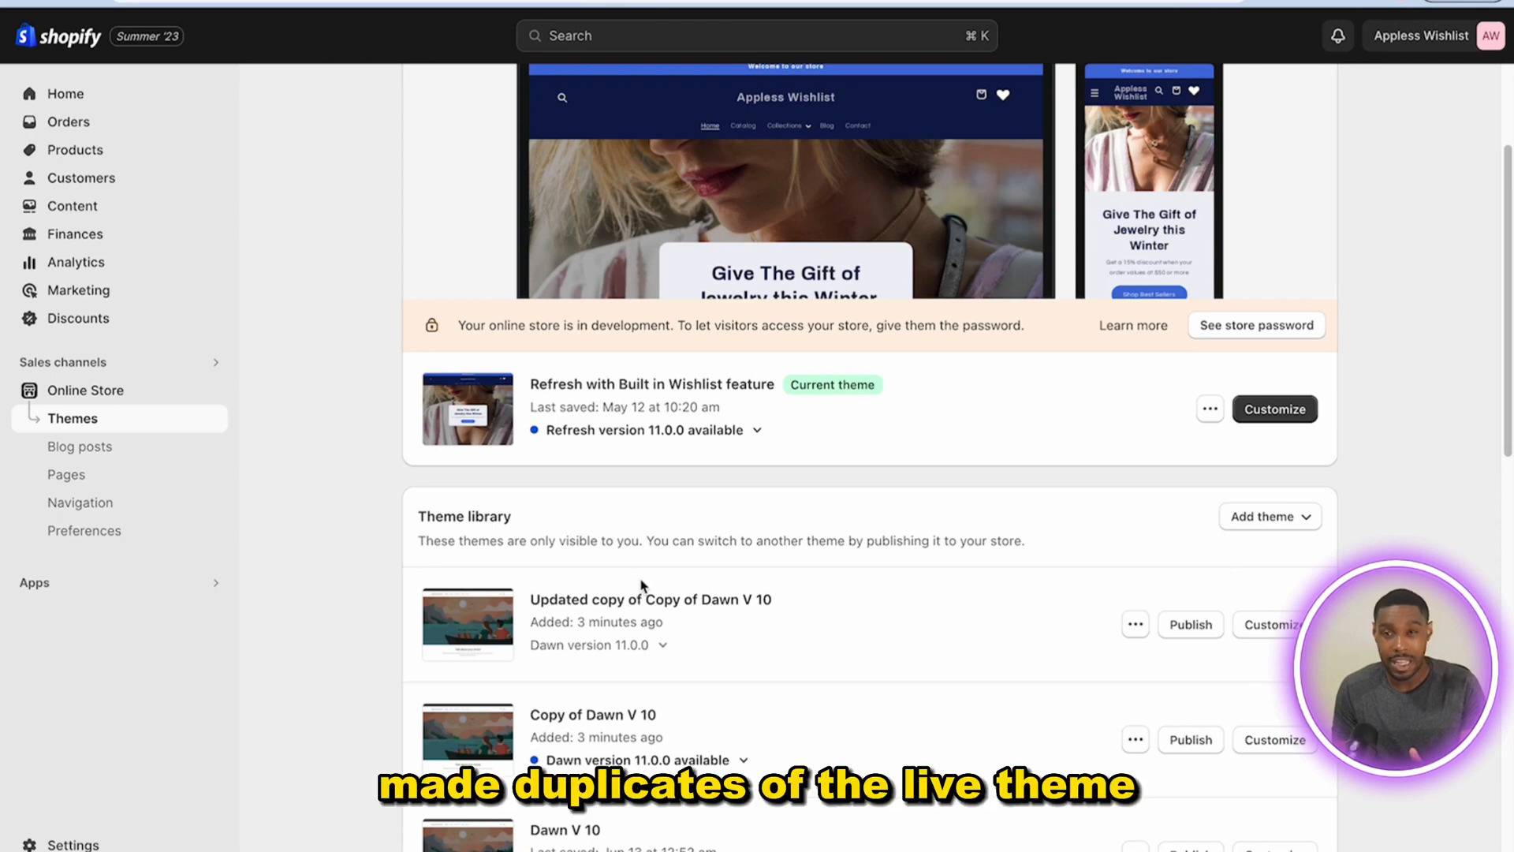
mouse_move(679, 727)
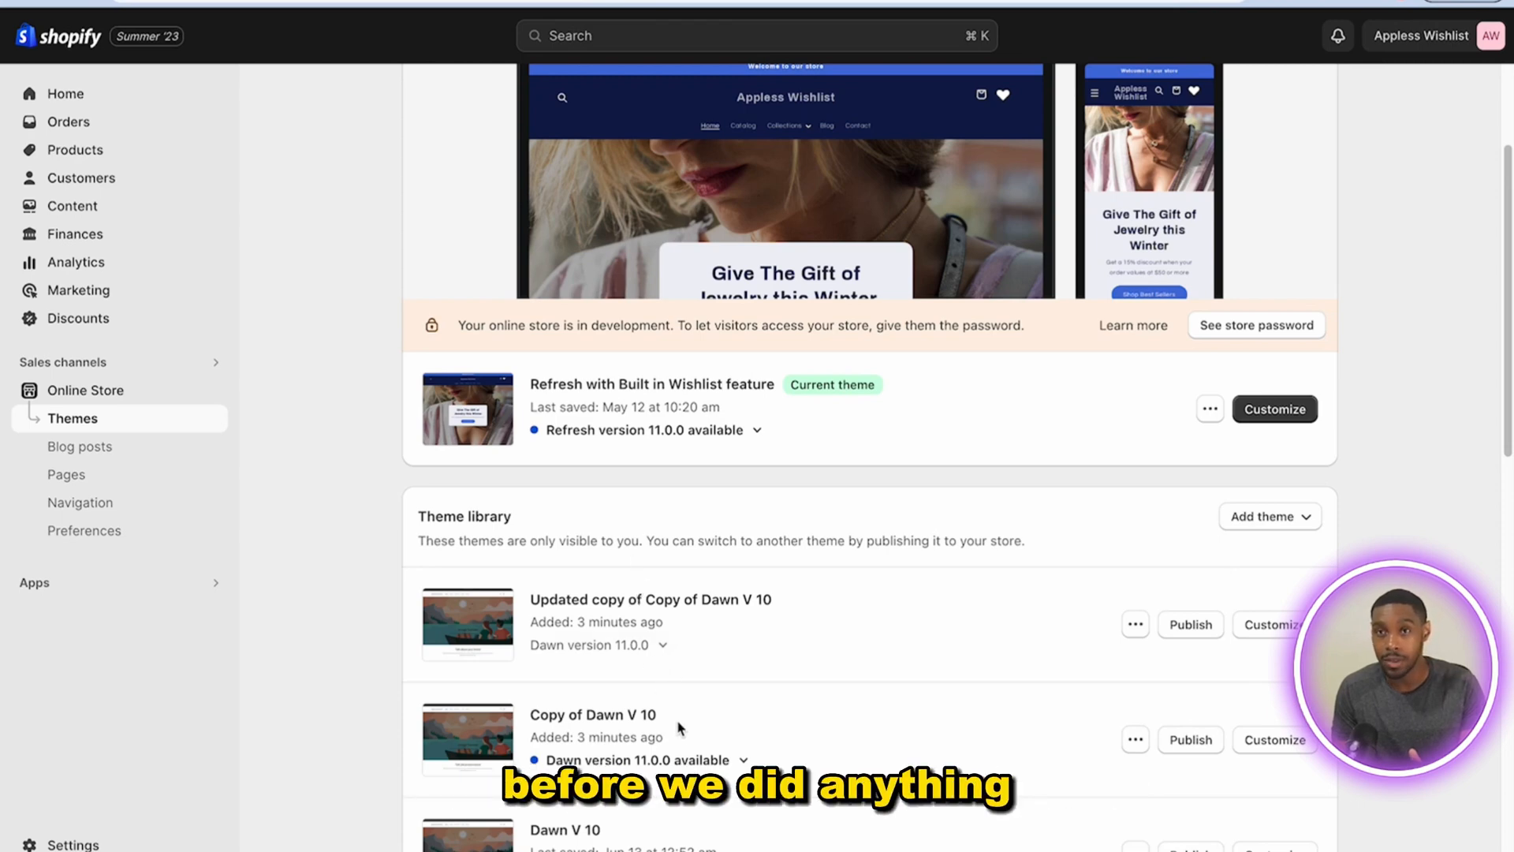
mouse_move(685, 713)
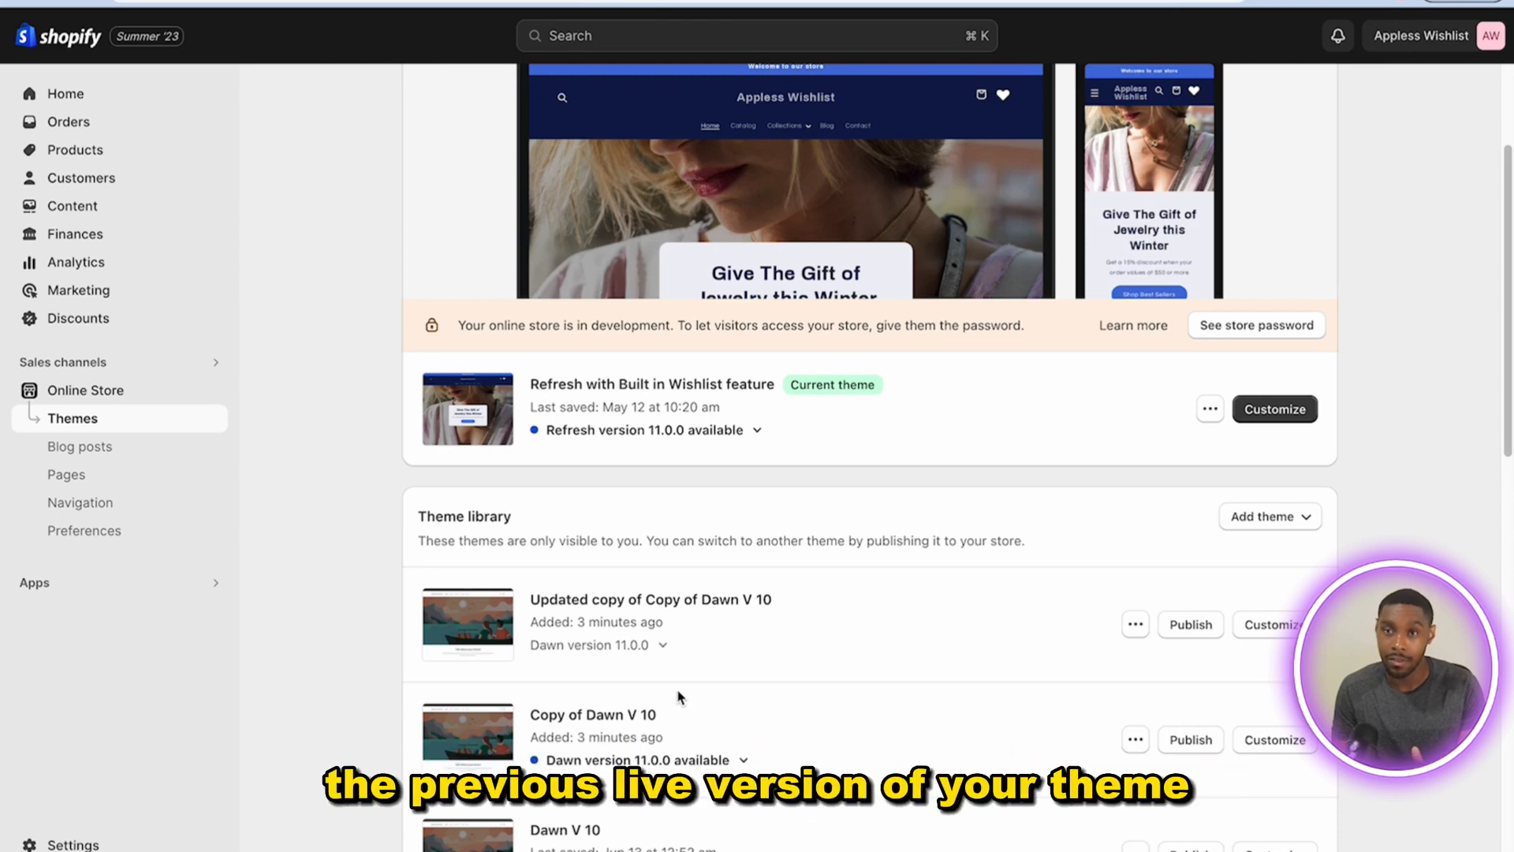
mouse_move(673, 642)
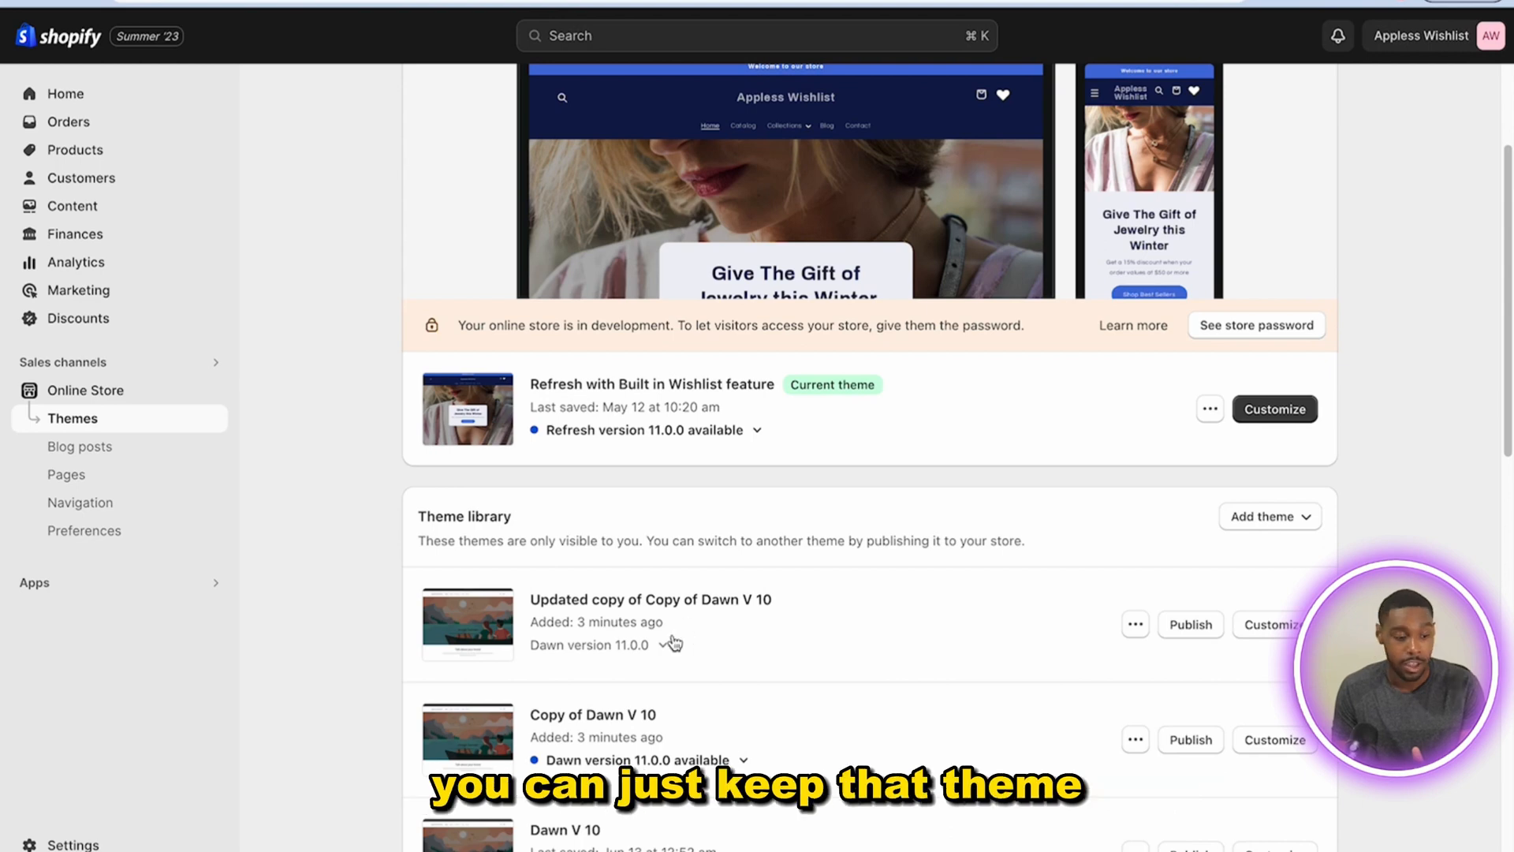
mouse_move(1092, 663)
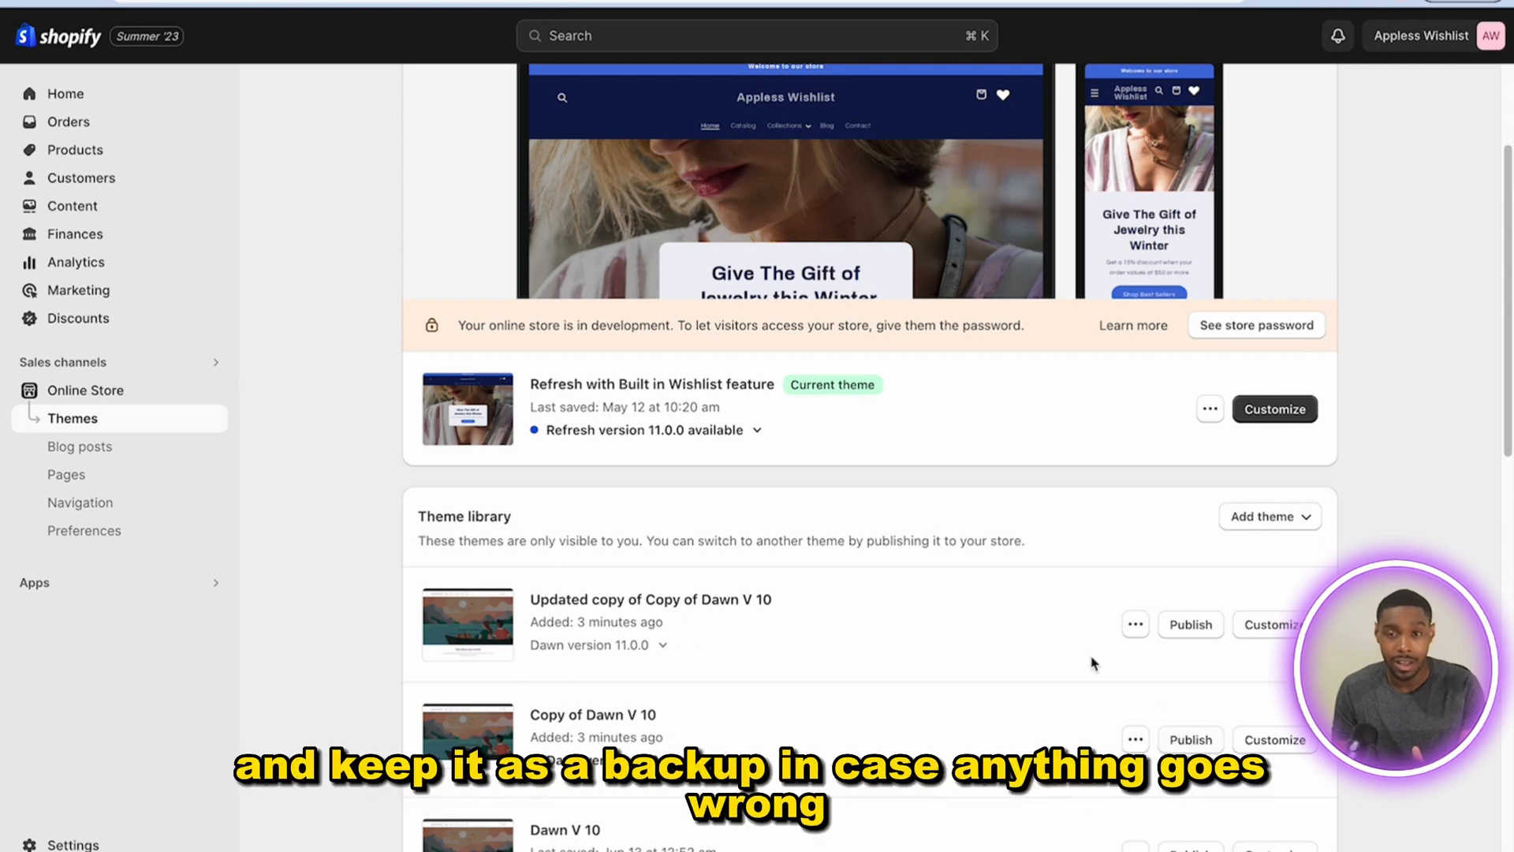